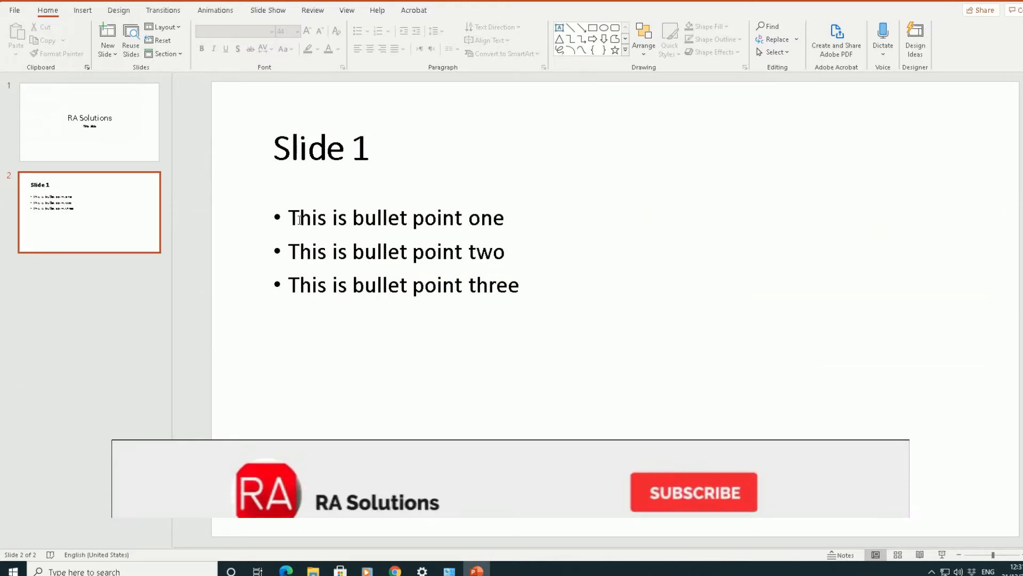
# Select the slide 1 thumbnail to show the RA Solutions title slide.
pyautogui.click(692, 491)
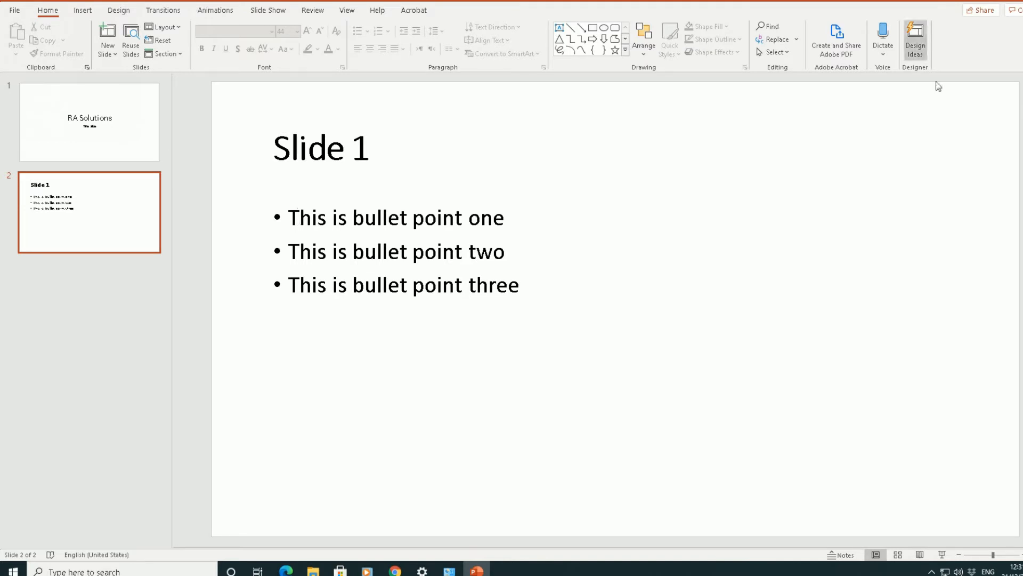
pyautogui.moveTo(239, 222)
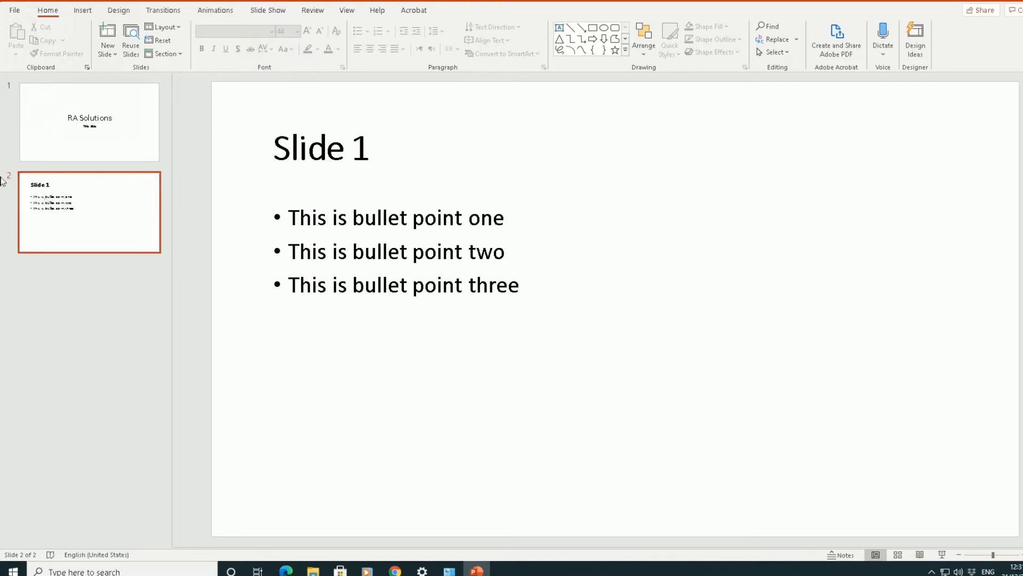
pyautogui.click(89, 121)
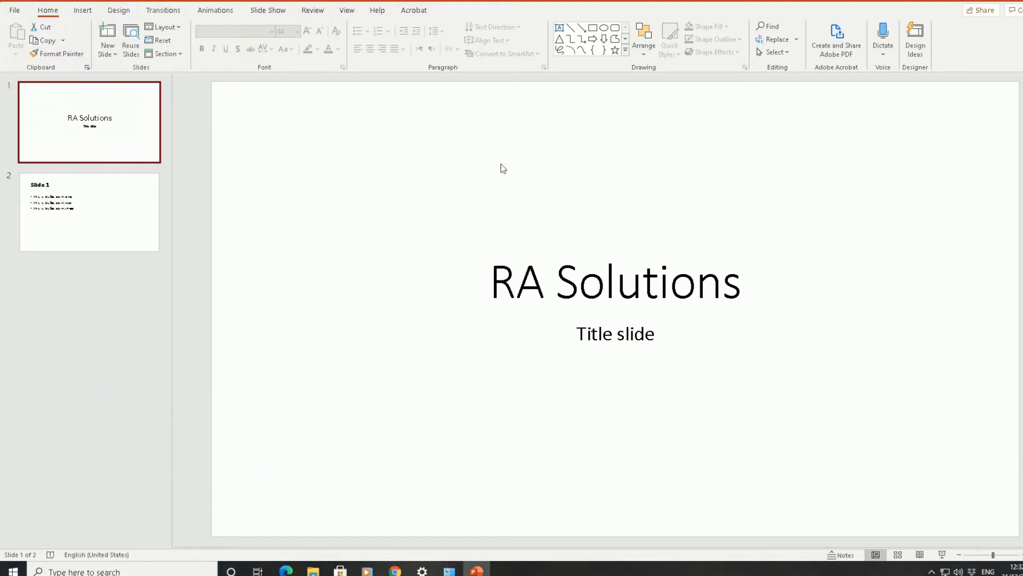
# Select slide 2 and place the cursor inside its bullet-point text box.
pyautogui.click(88, 211)
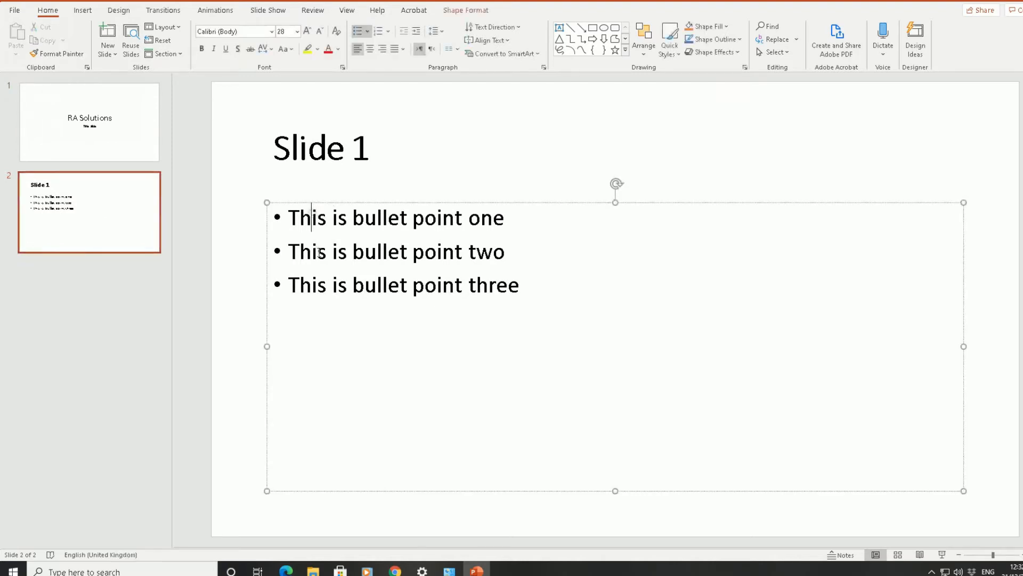
pyautogui.click(347, 285)
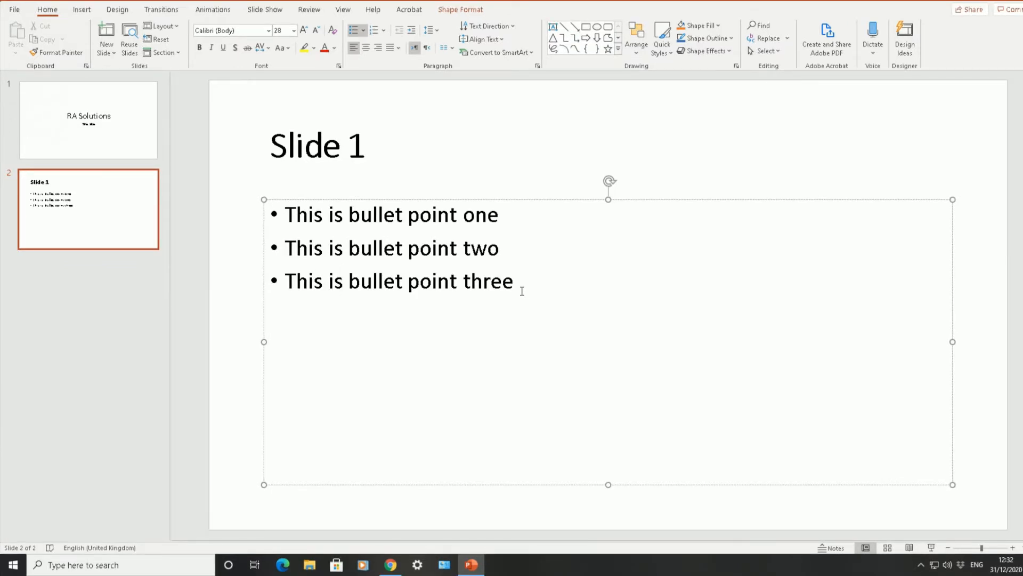
pyautogui.click(342, 280)
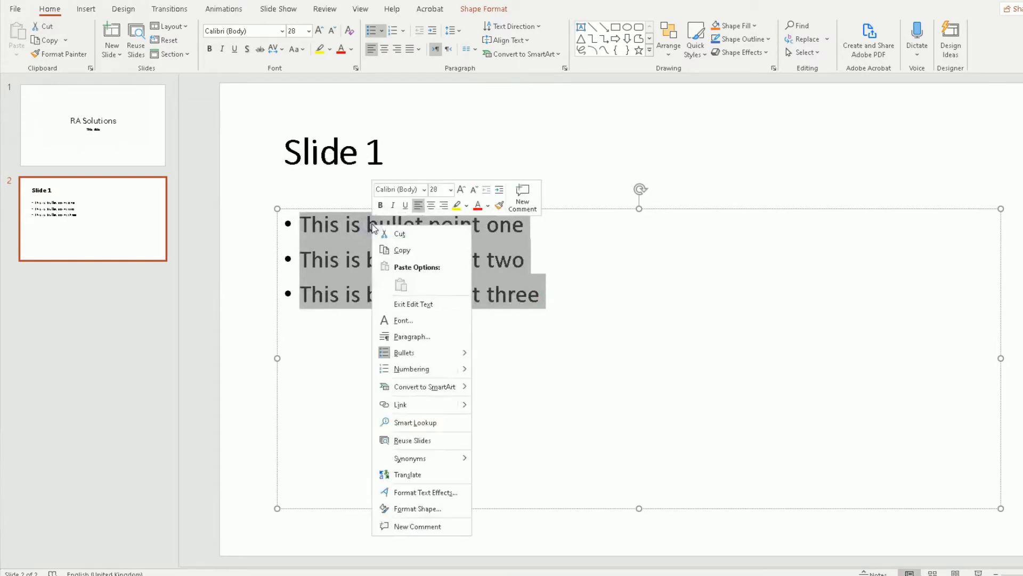
pyautogui.moveTo(424, 386)
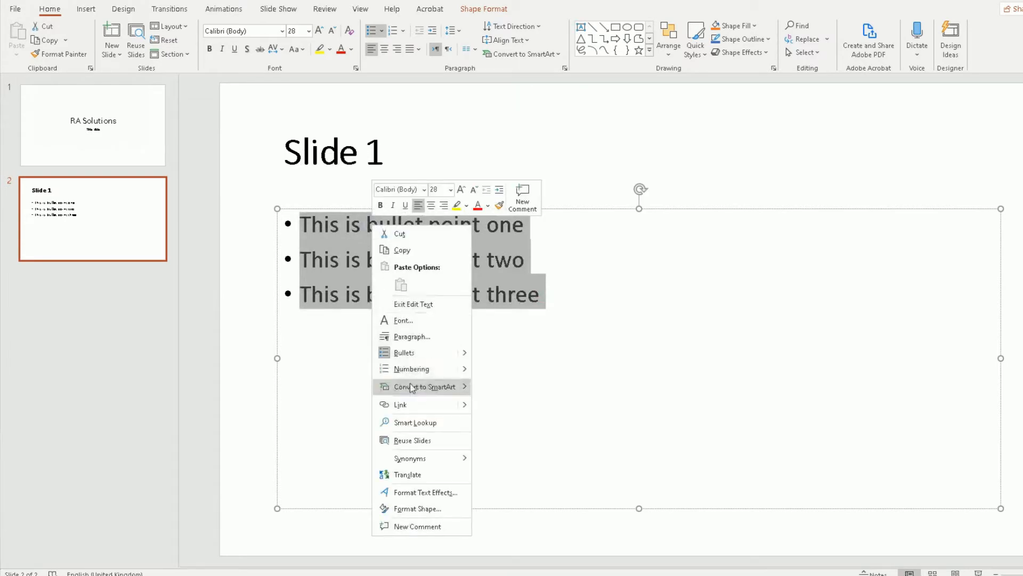
pyautogui.moveTo(426, 386)
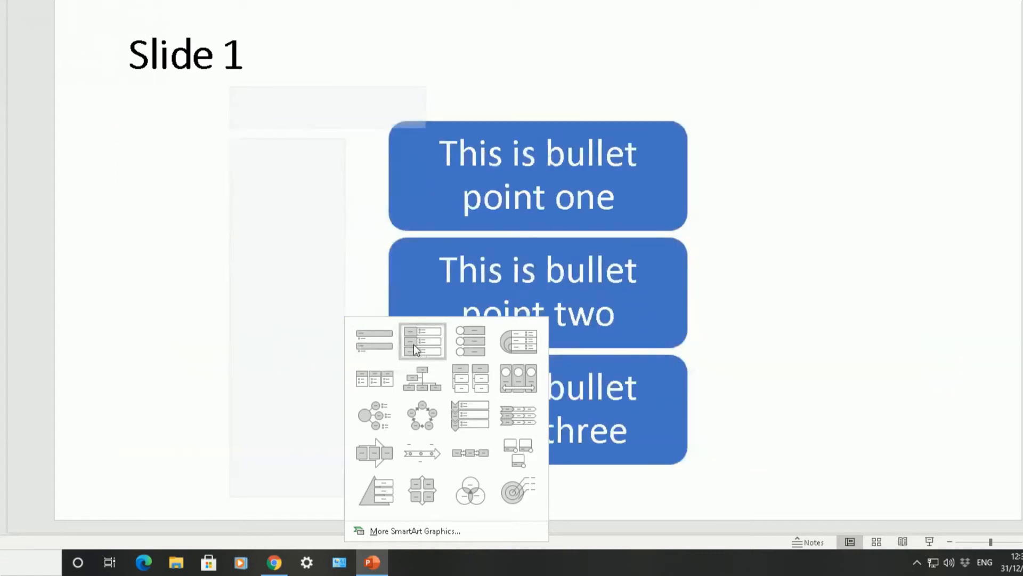
pyautogui.moveTo(422, 341)
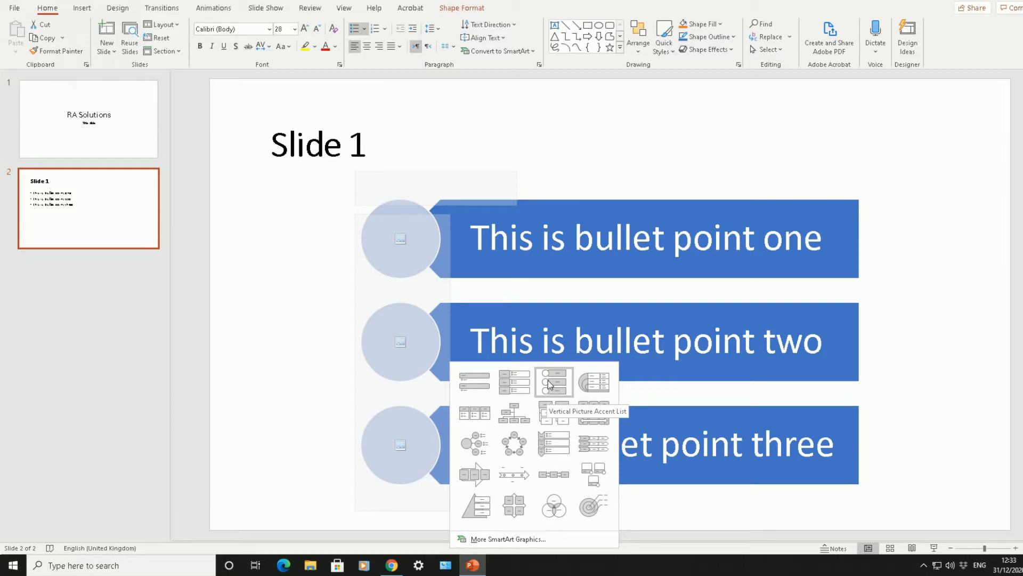
# Convert the bullets to the Vertical Picture Accent List SmartArt layout.
pyautogui.click(553, 382)
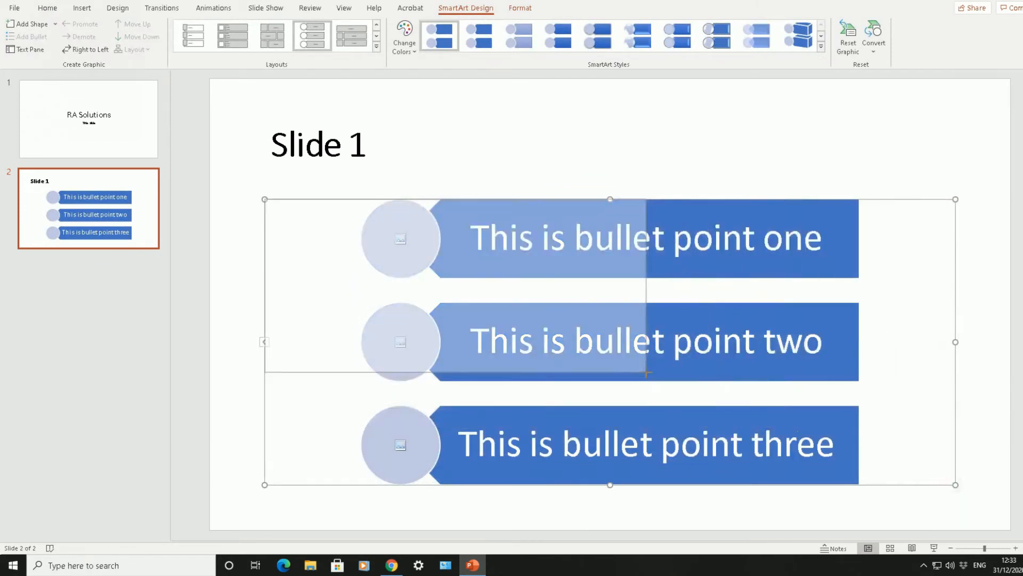
# Resize the SmartArt list smaller toward the upper-left of the slide.
pyautogui.moveTo(955, 484); pyautogui.dragTo(639, 370)
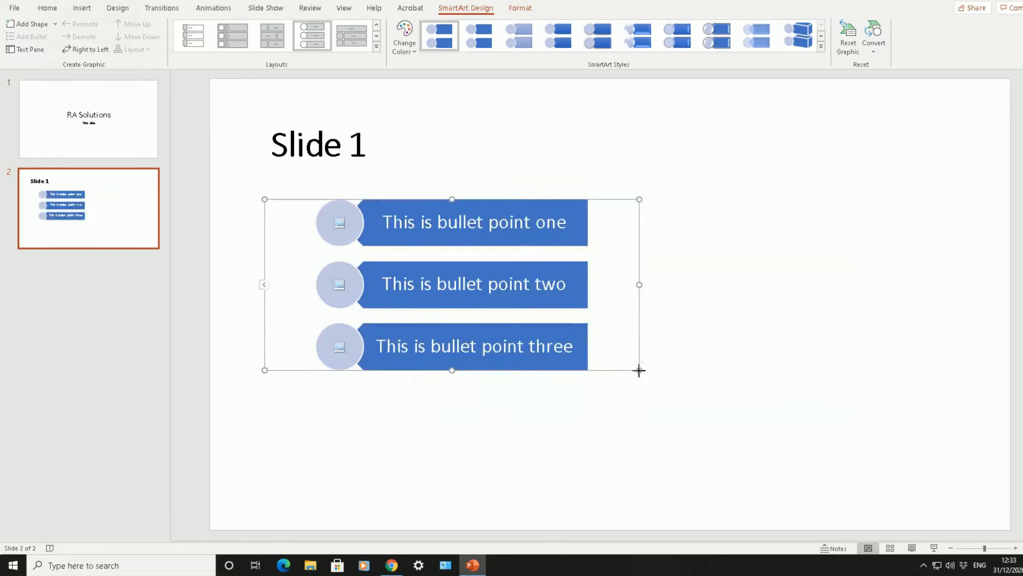
pyautogui.moveTo(638, 370); pyautogui.dragTo(598, 353)
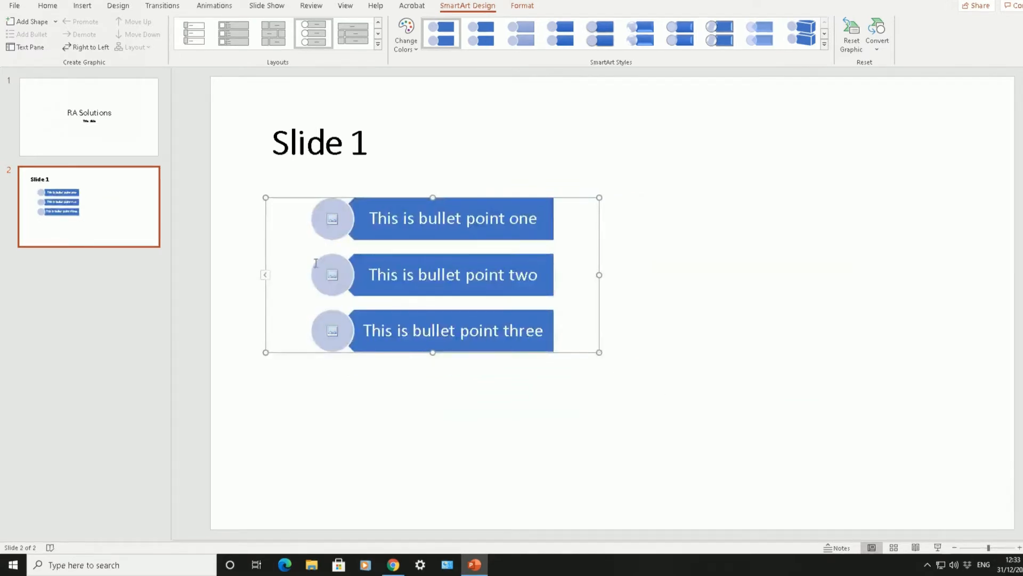
pyautogui.moveTo(329, 273)
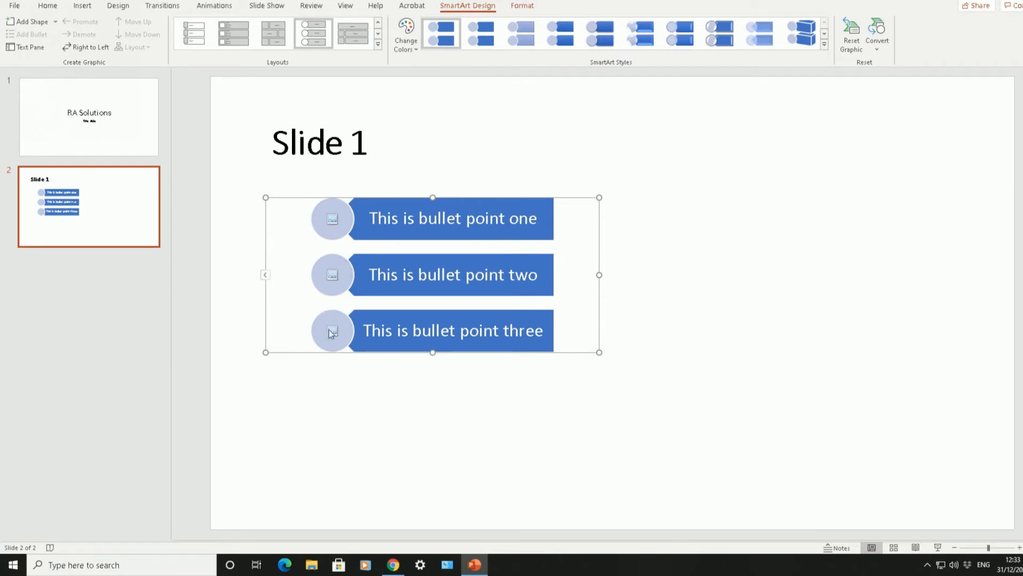
pyautogui.moveTo(333, 330)
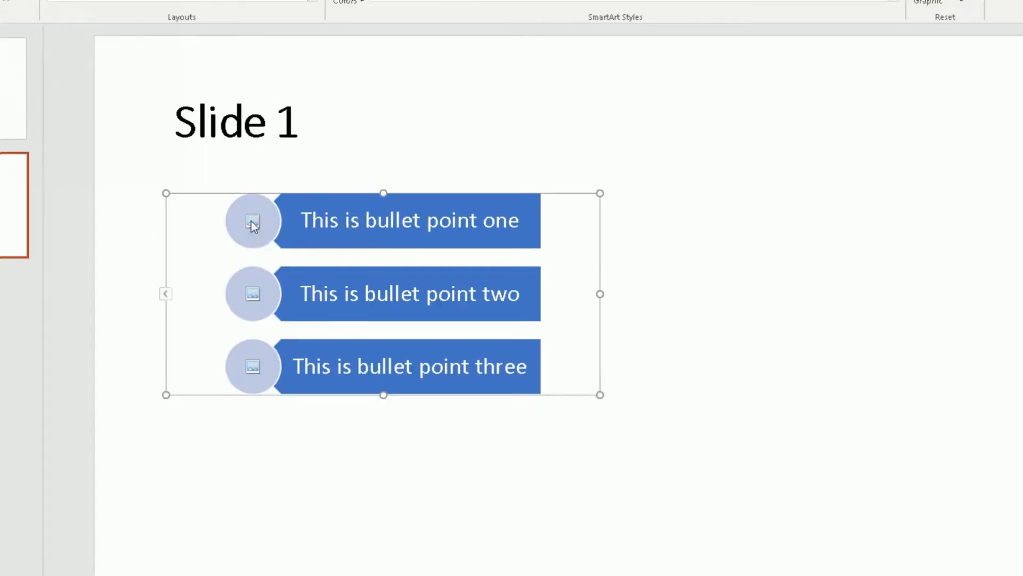
# Fill the first bullet's circle with the outlined number 1 icon from Icons.
pyautogui.click(252, 221)
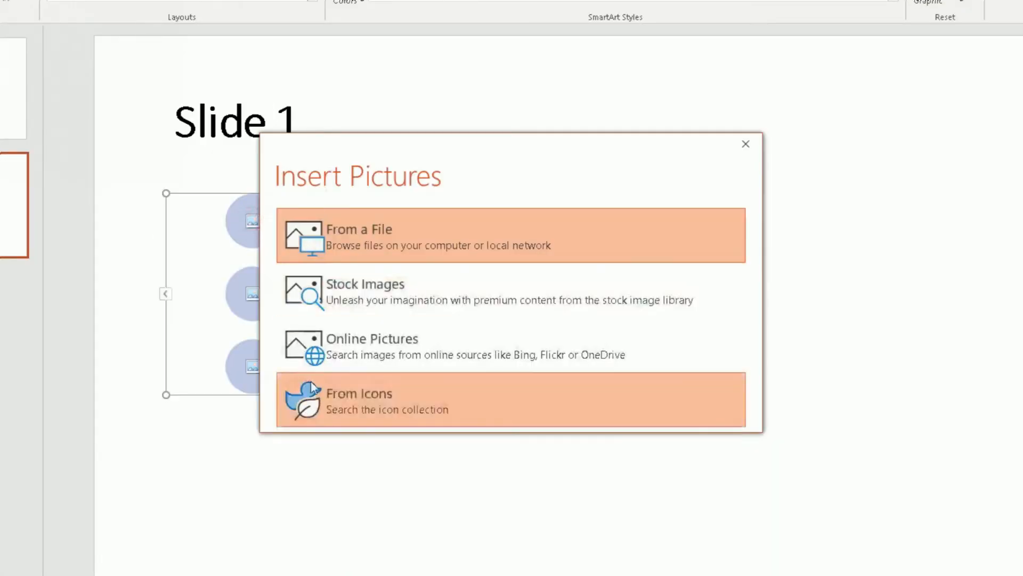
pyautogui.moveTo(444, 344)
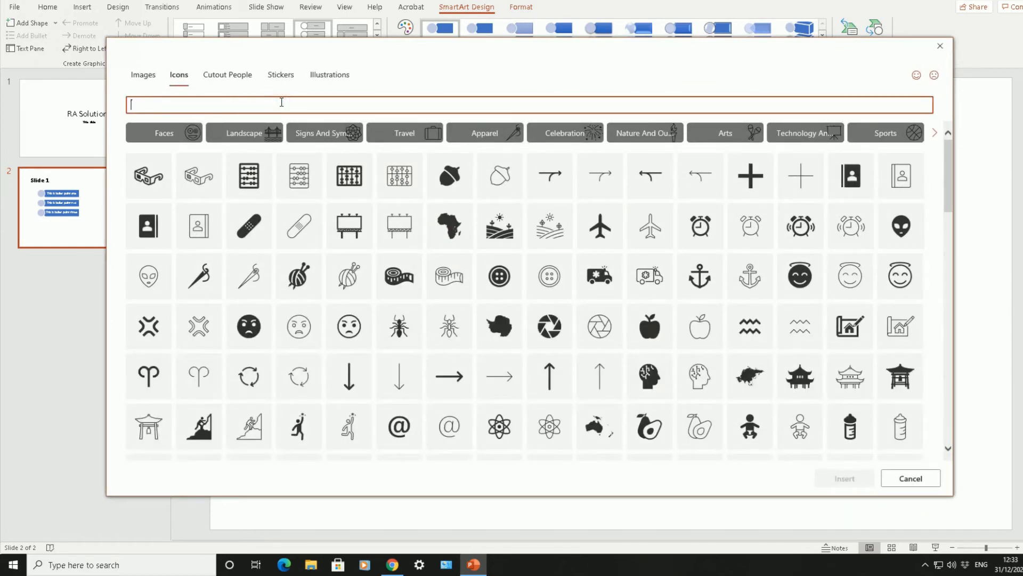
pyautogui.write('1')
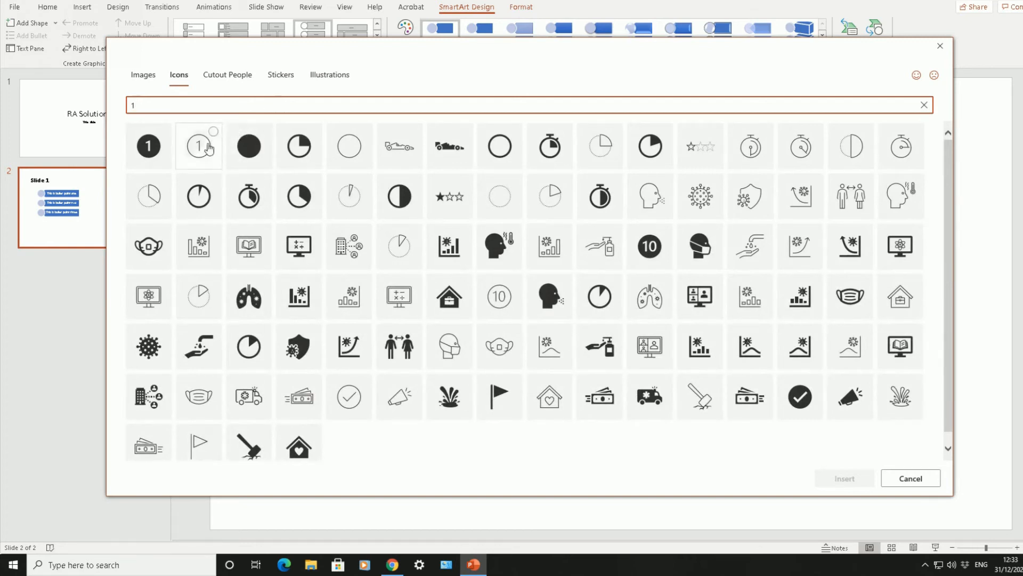
pyautogui.click(199, 146)
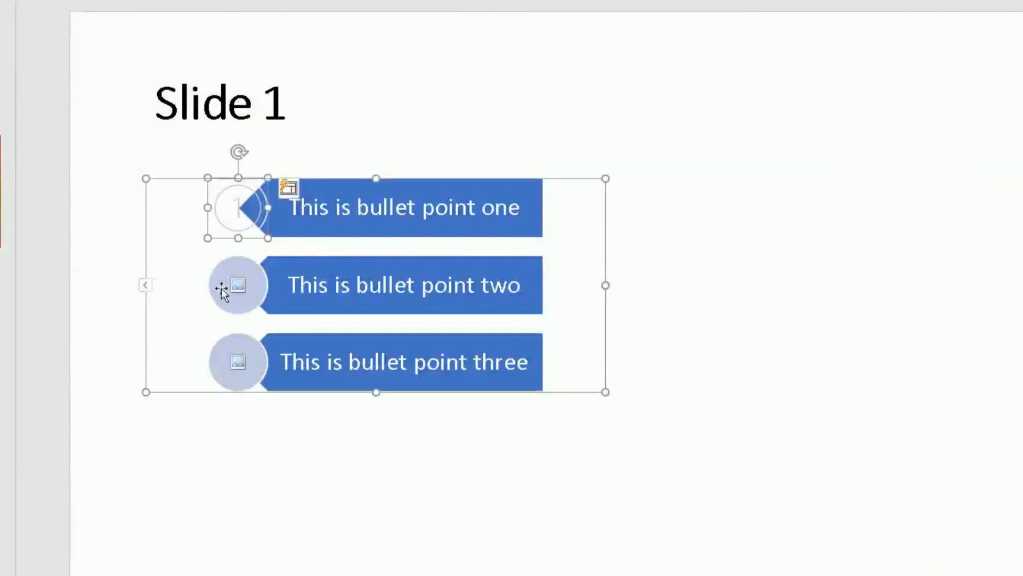
pyautogui.moveTo(242, 300)
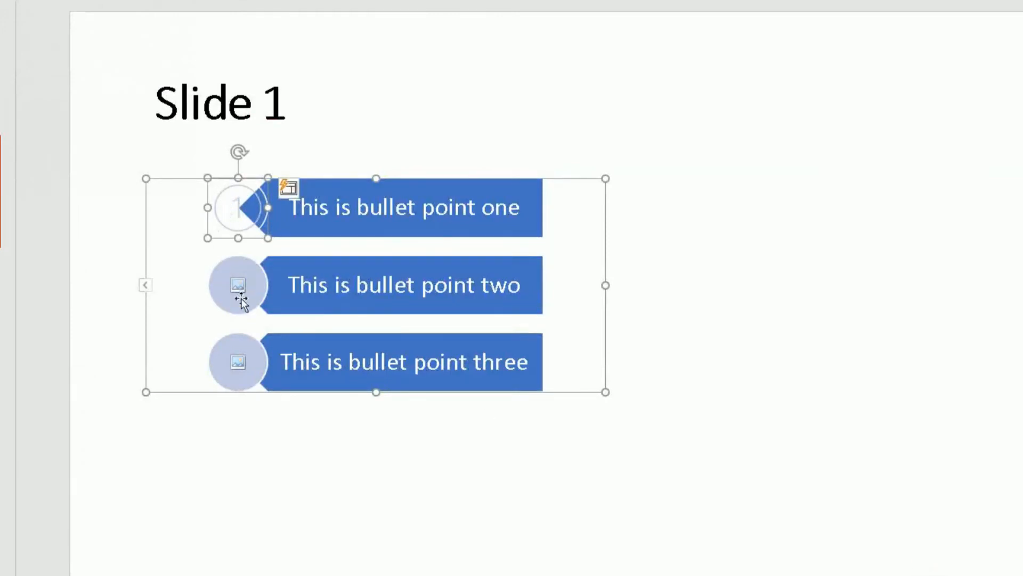
# Insert the solid number 2 icon into the second bullet's circle.
pyautogui.click(238, 286)
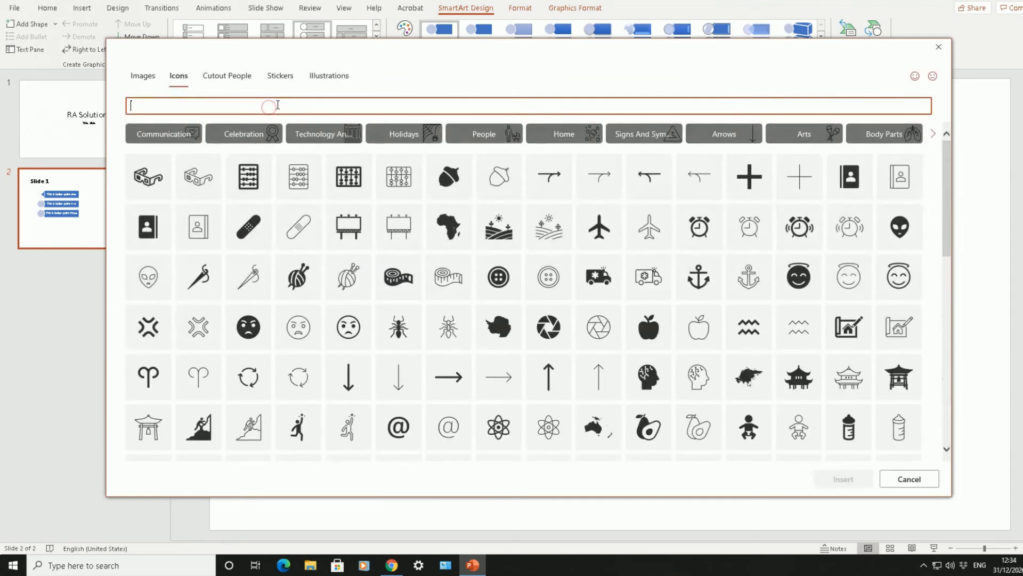
pyautogui.write('2')
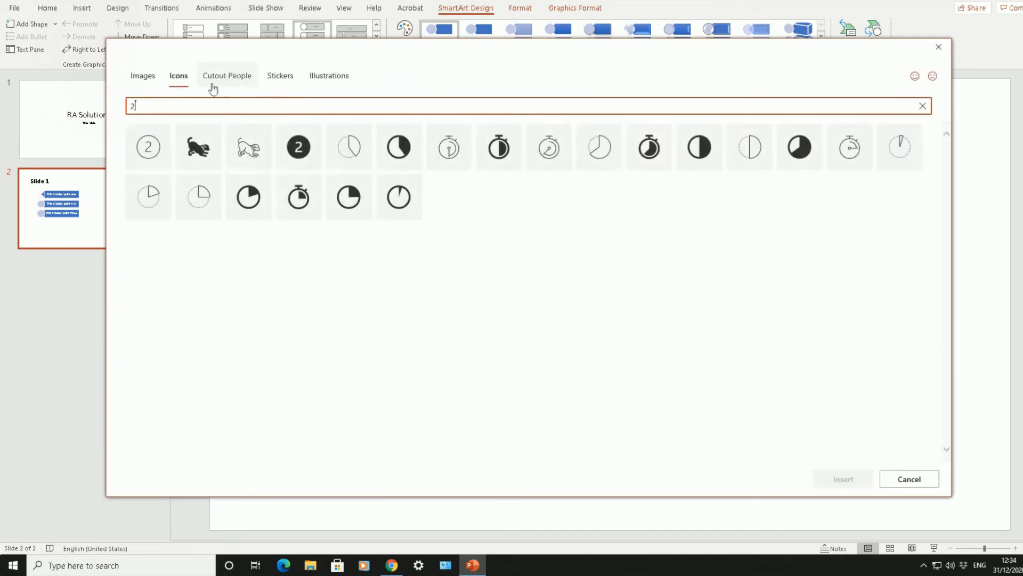
pyautogui.click(299, 147)
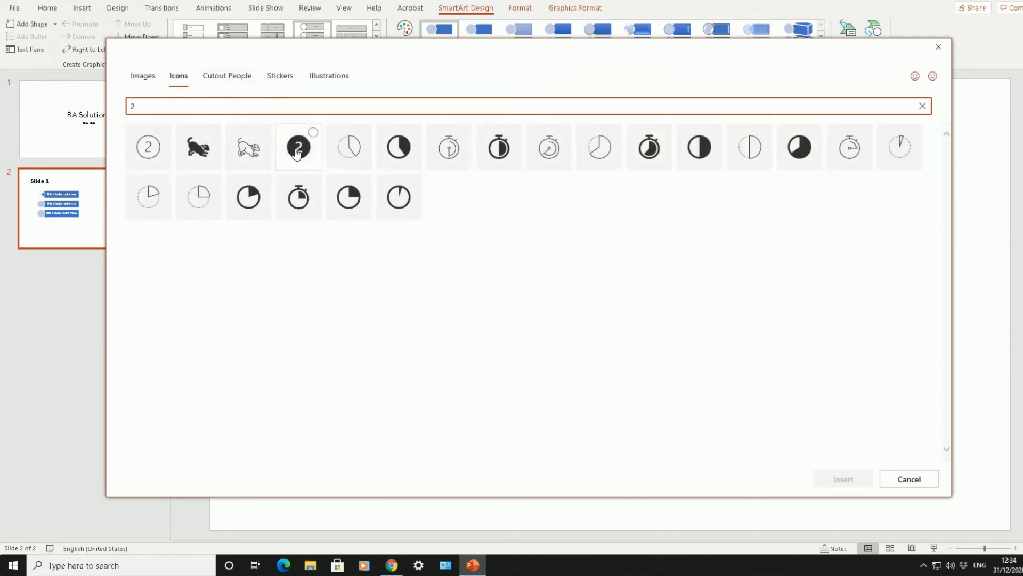
pyautogui.click(842, 478)
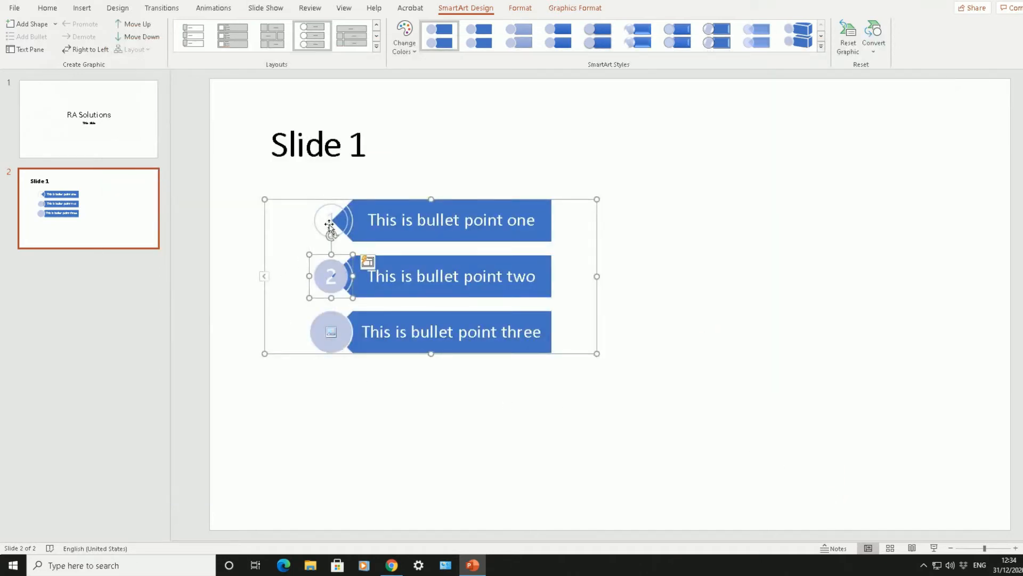
# Use Change Graphic > From Icons on the first circle and select the number 1 icon.
pyautogui.rightClick(329, 225)
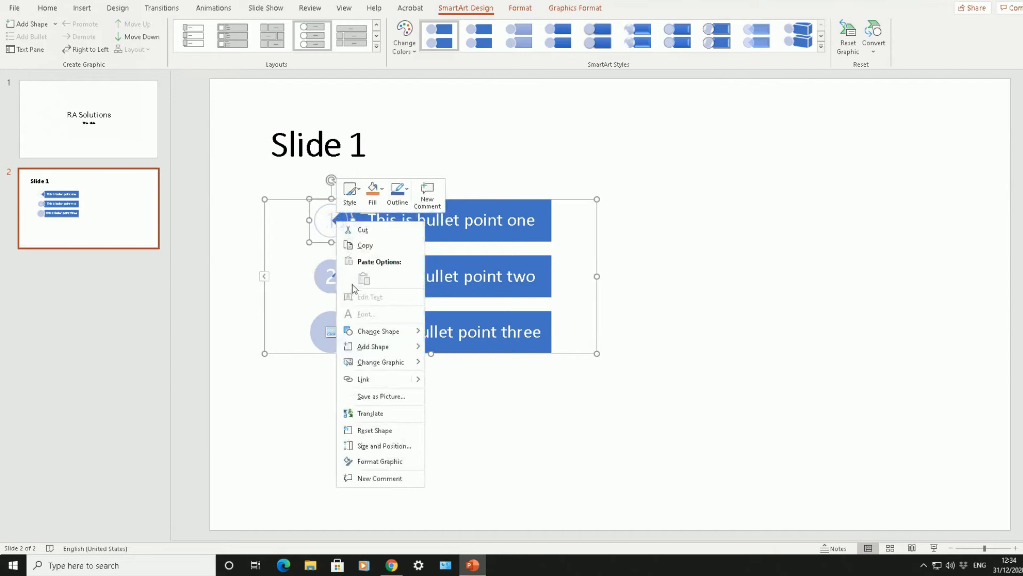
pyautogui.click(380, 361)
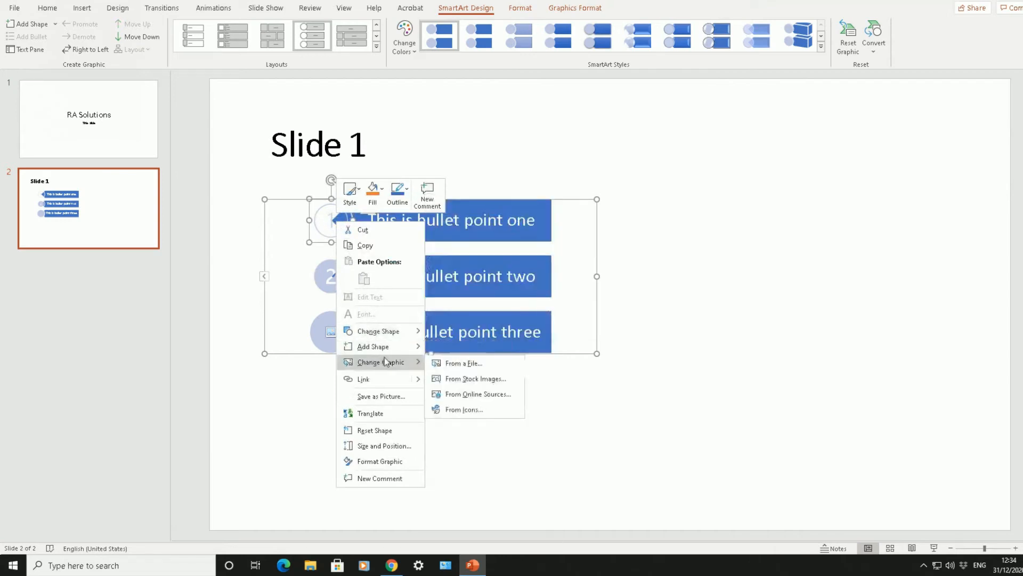
pyautogui.click(463, 409)
pyautogui.write('1')
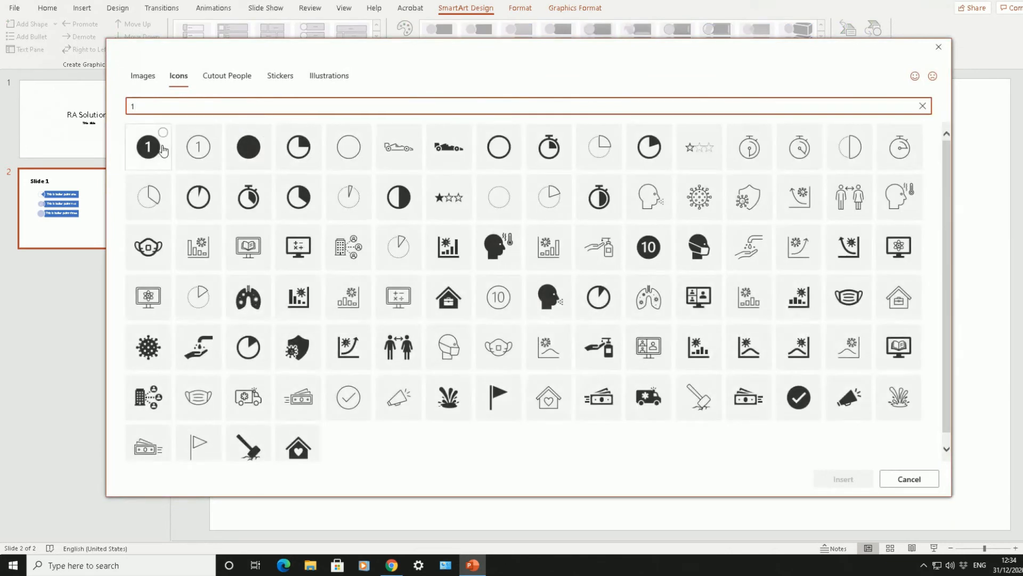
pyautogui.click(147, 146)
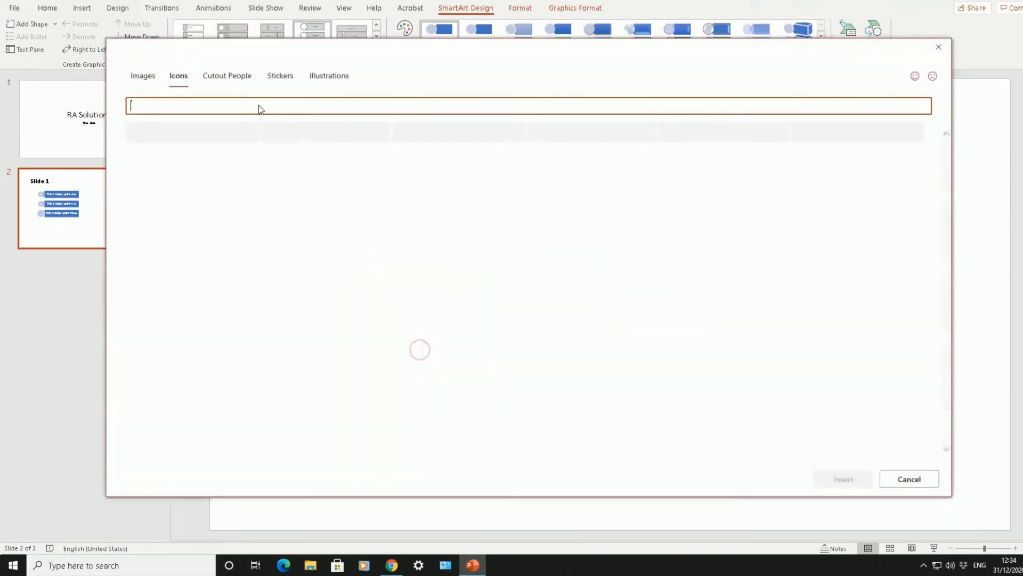
# Search 3, insert the filled number 3 icon into the third circle and deselect it.
pyautogui.write('3')
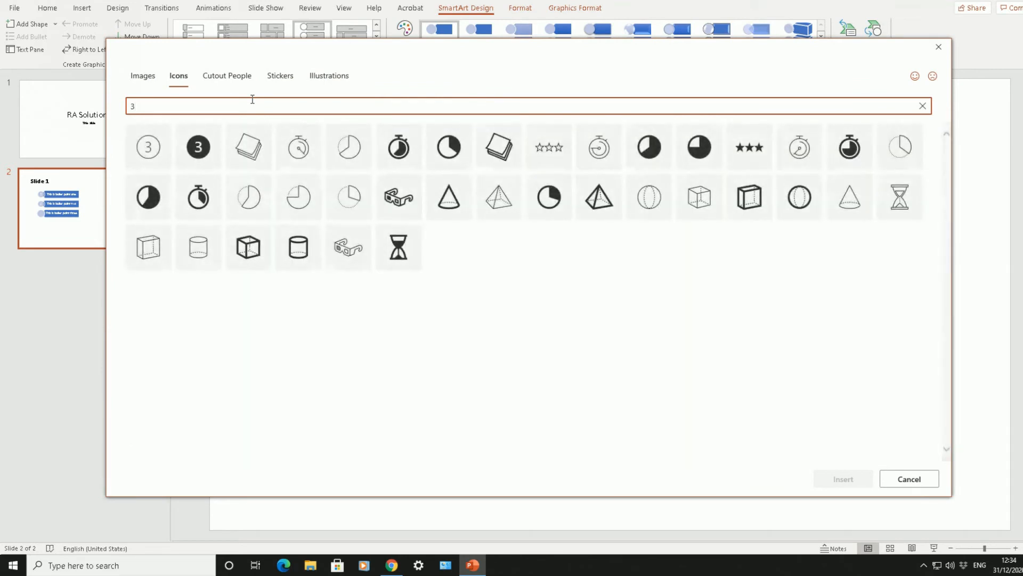
pyautogui.click(198, 146)
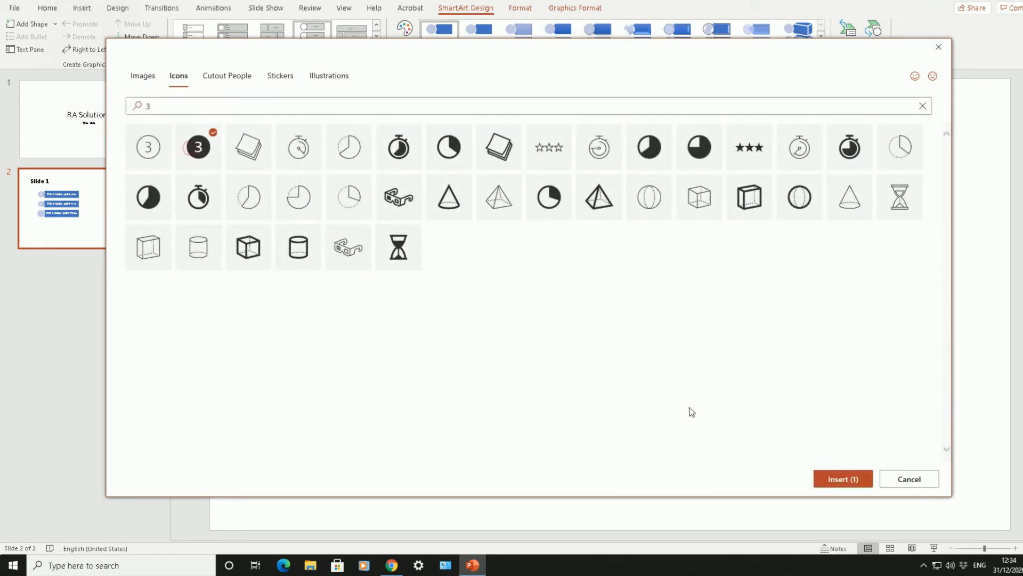
pyautogui.click(908, 478)
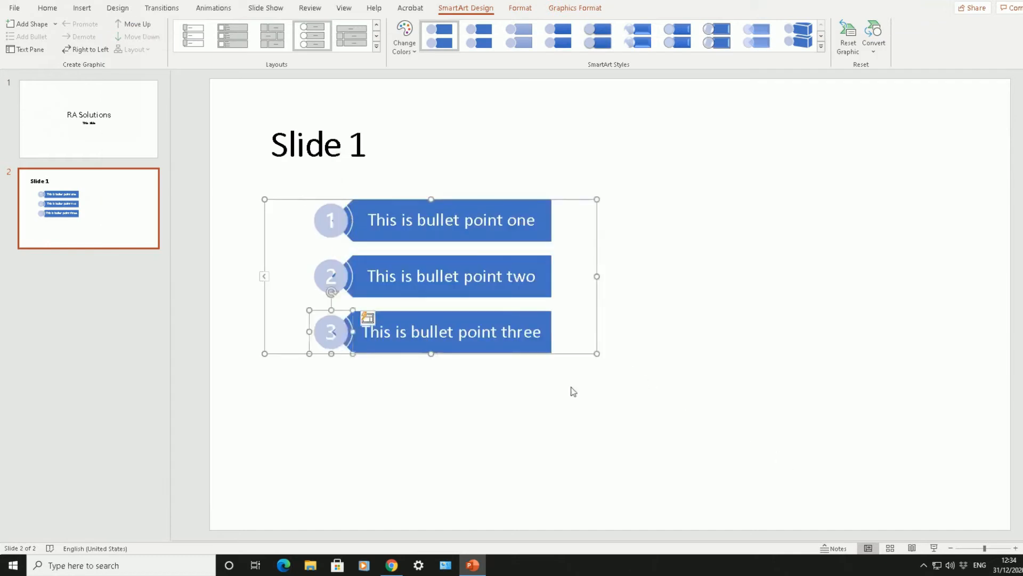
pyautogui.click(413, 389)
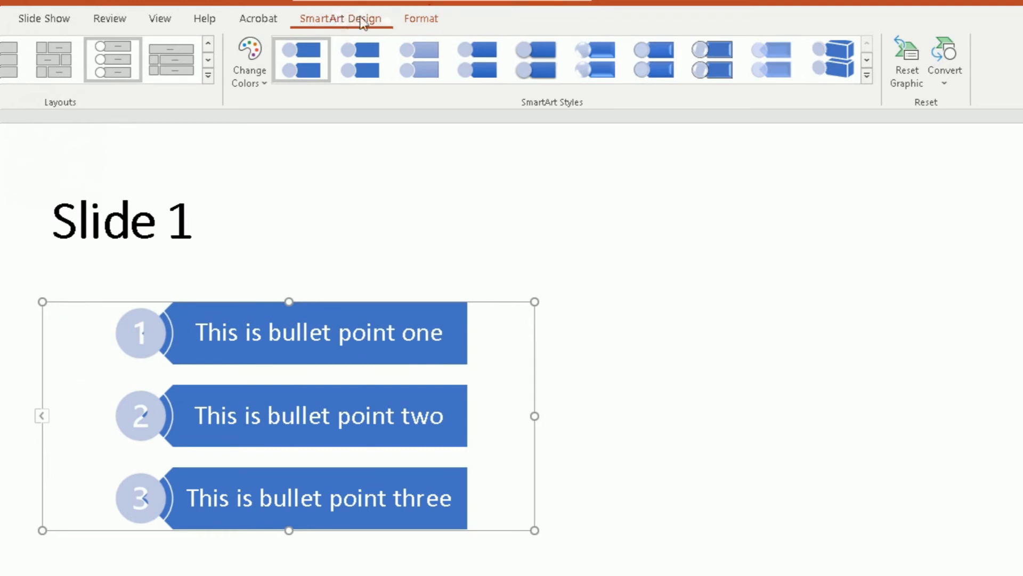
pyautogui.moveTo(331, 33)
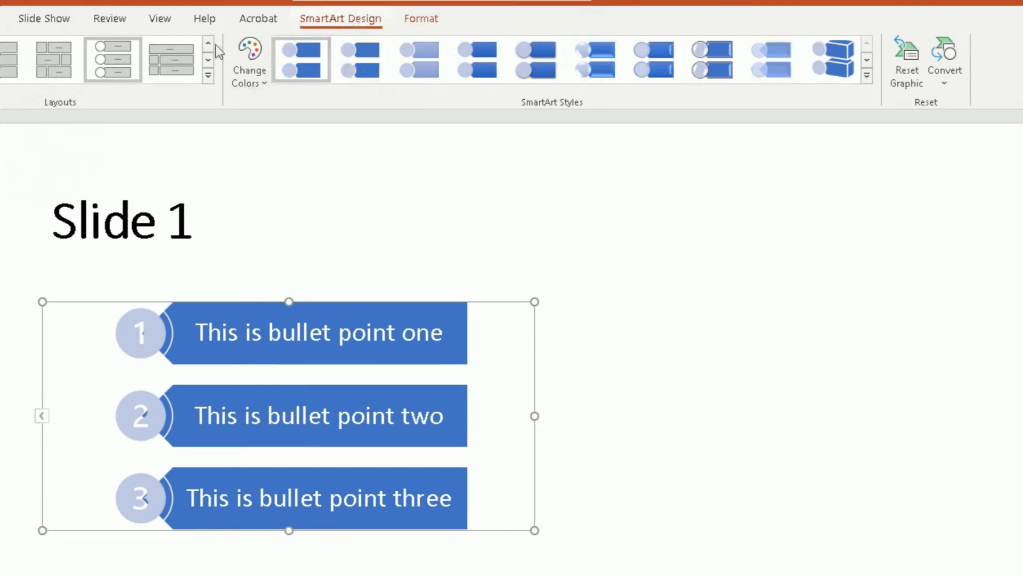
pyautogui.moveTo(237, 124)
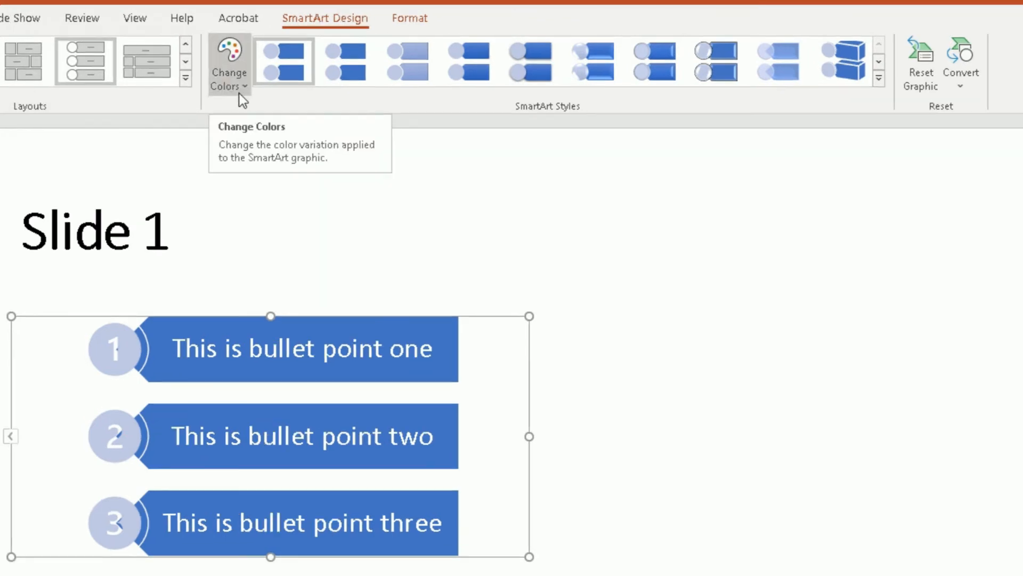
pyautogui.moveTo(221, 71)
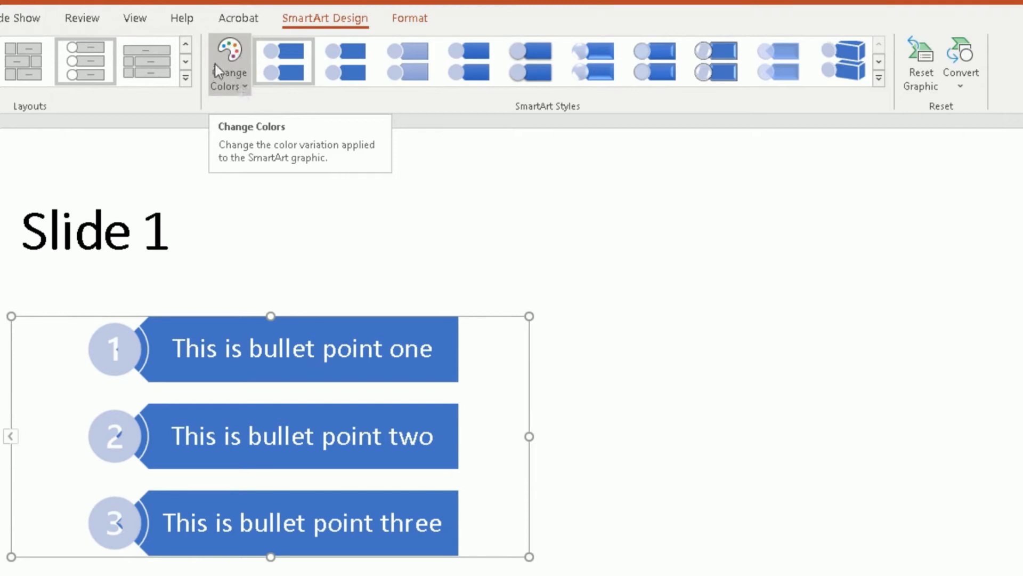
# Apply the Colorful grey, orange and red scheme via Change Colors and shrink the graphic.
pyautogui.click(228, 65)
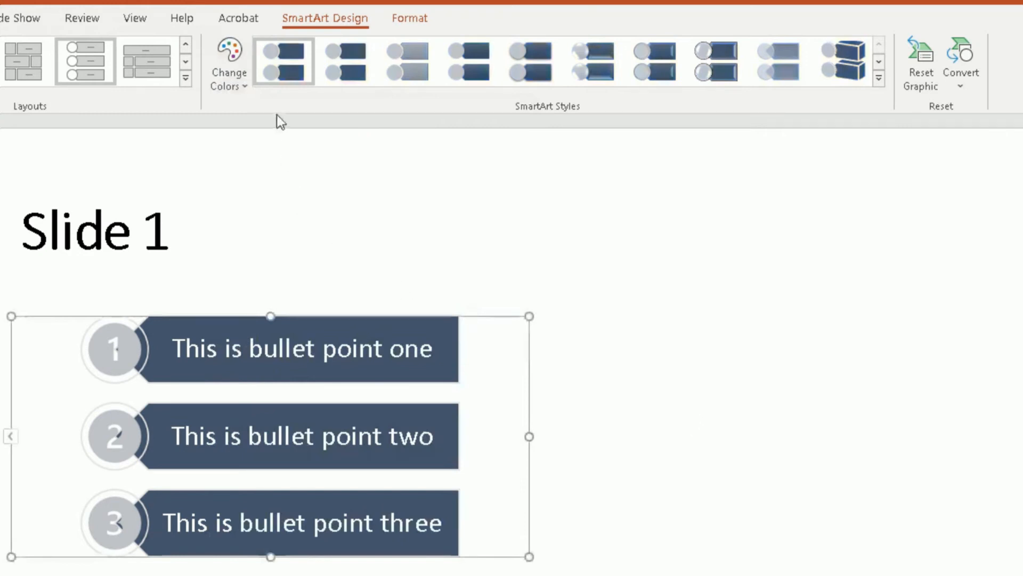
pyautogui.click(228, 65)
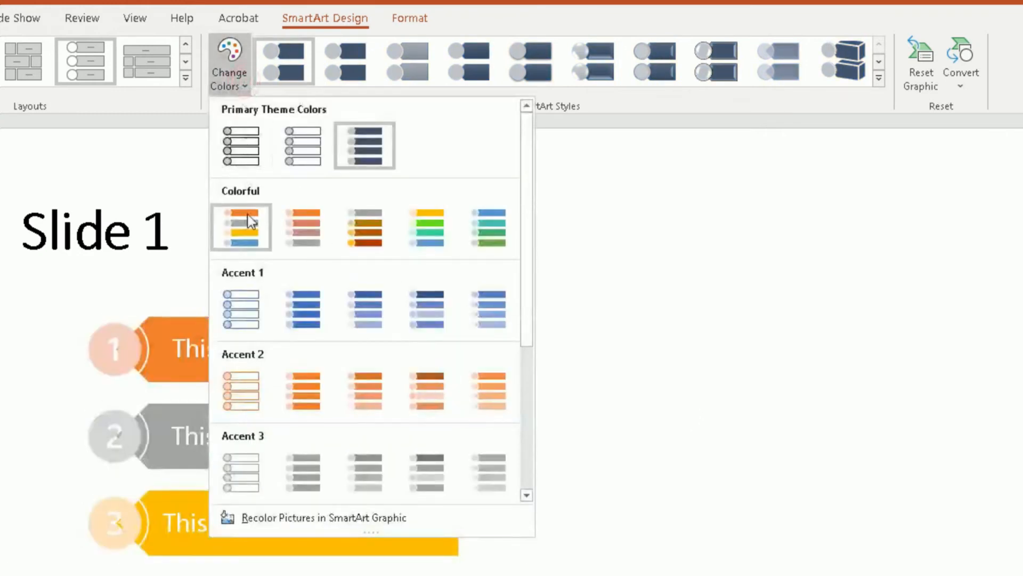
pyautogui.click(426, 228)
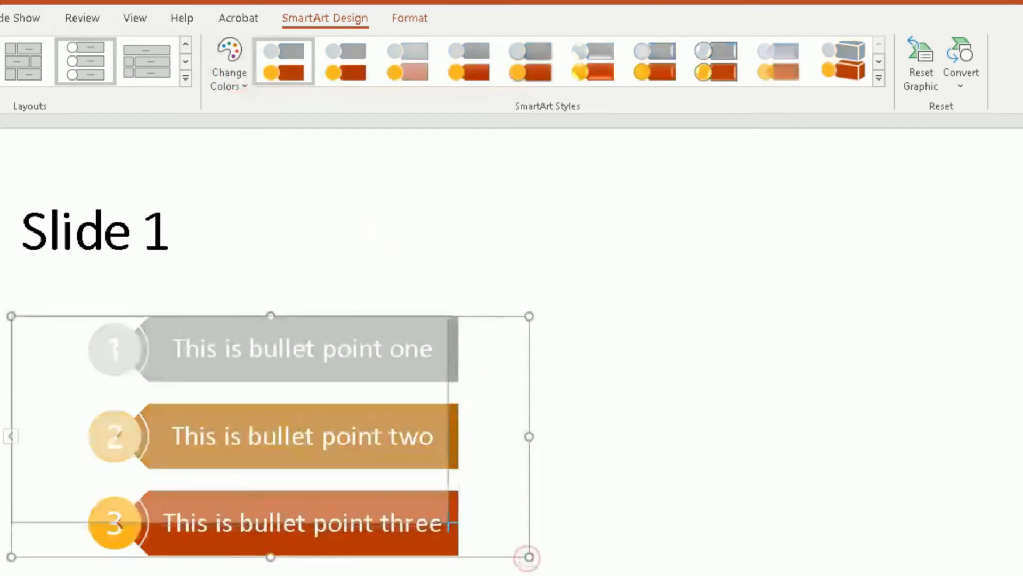
pyautogui.moveTo(527, 556); pyautogui.dragTo(447, 522)
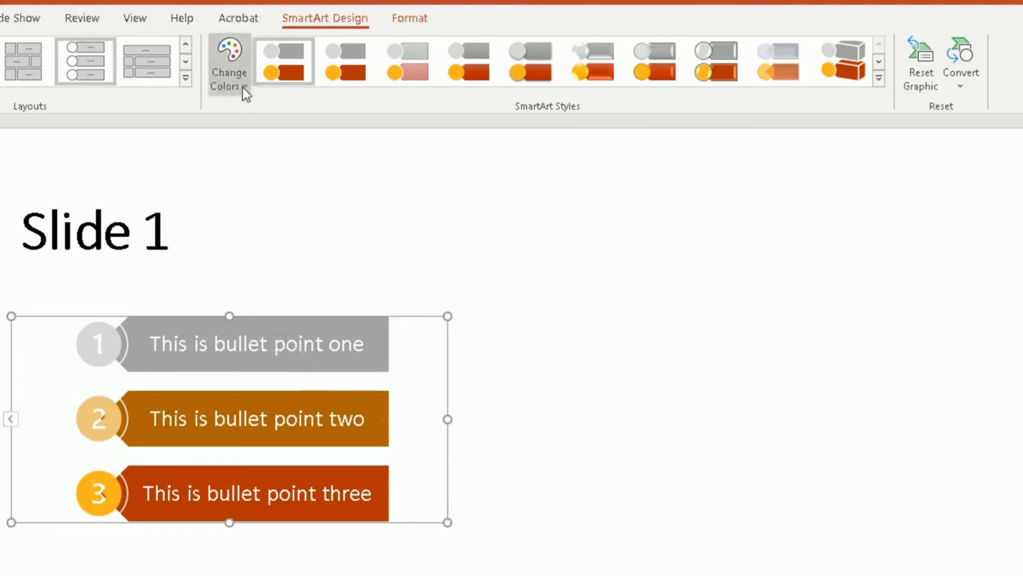
# Browse the SmartArt styles and colour variations again, keeping the colourful scheme.
pyautogui.click(229, 65)
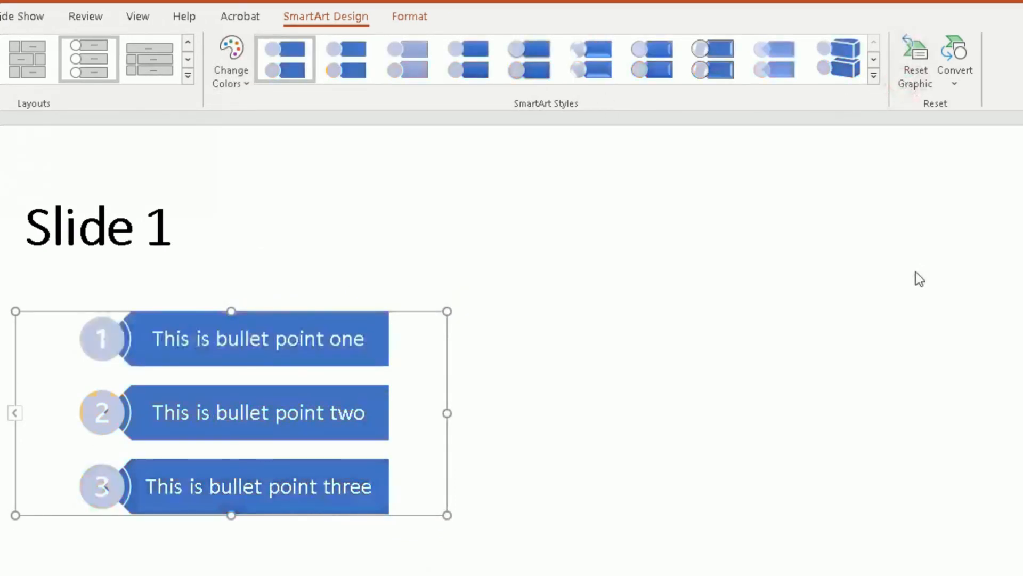
pyautogui.click(873, 74)
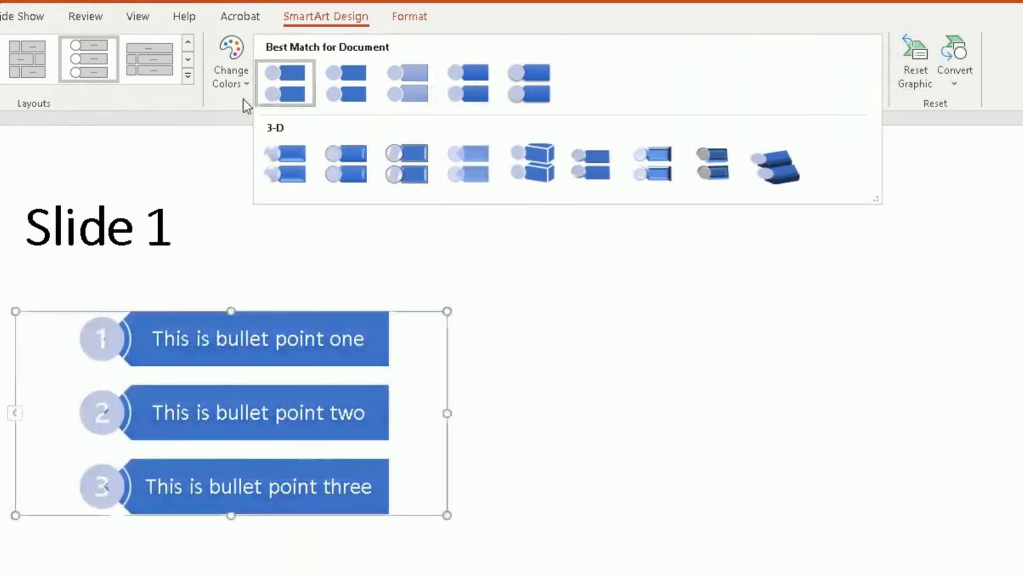
pyautogui.click(230, 65)
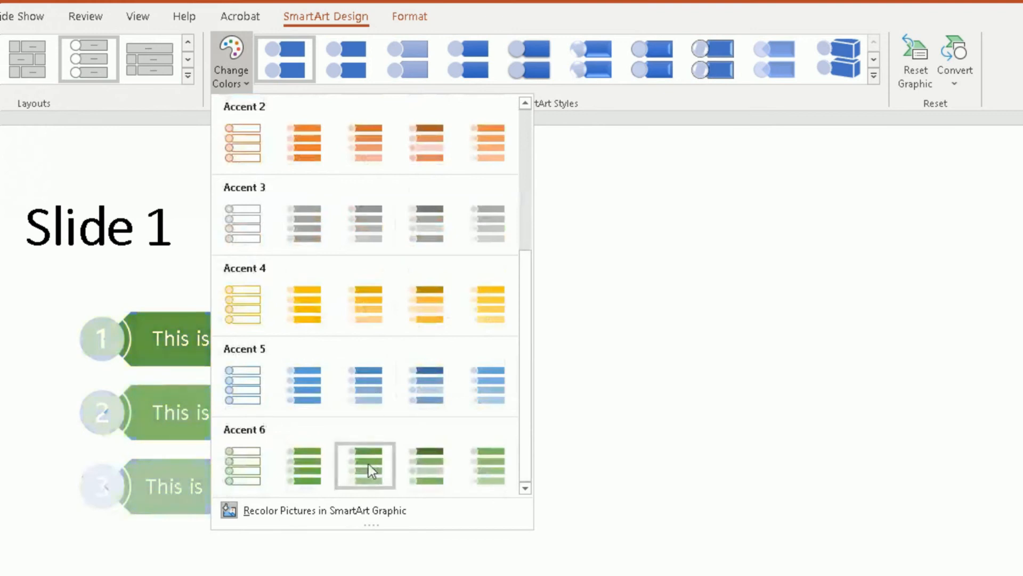
pyautogui.click(486, 303)
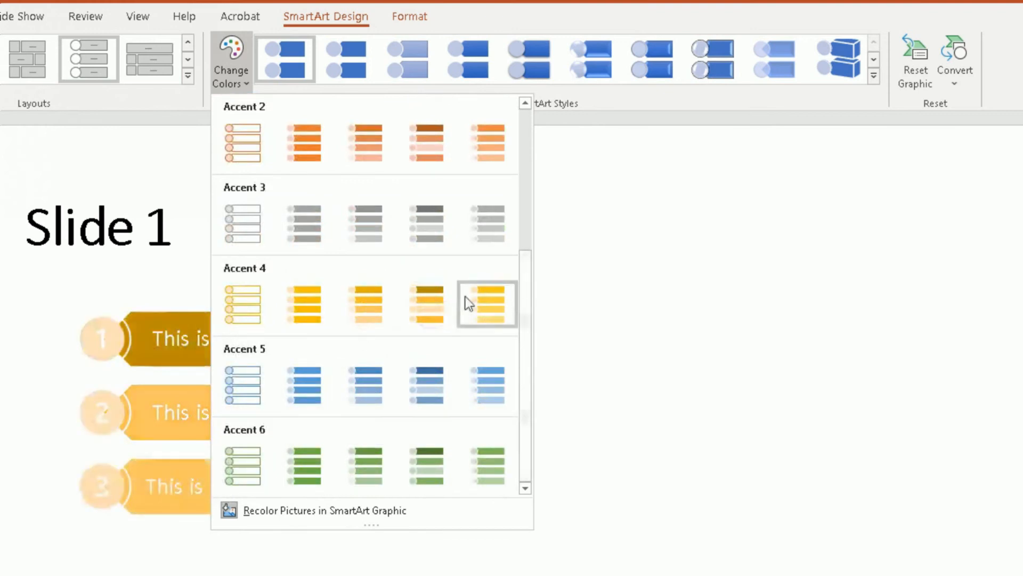
pyautogui.click(364, 142)
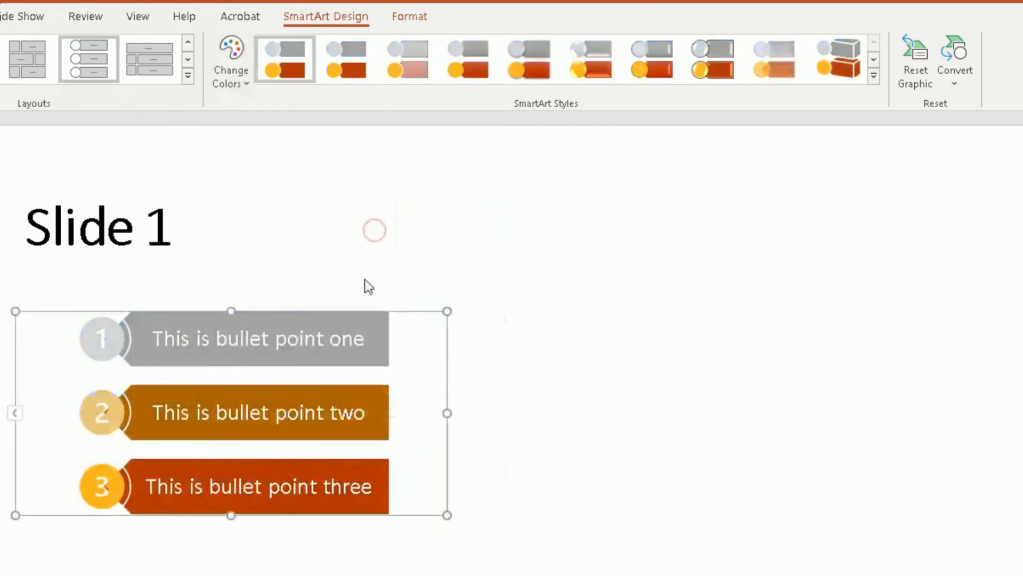
pyautogui.click(231, 62)
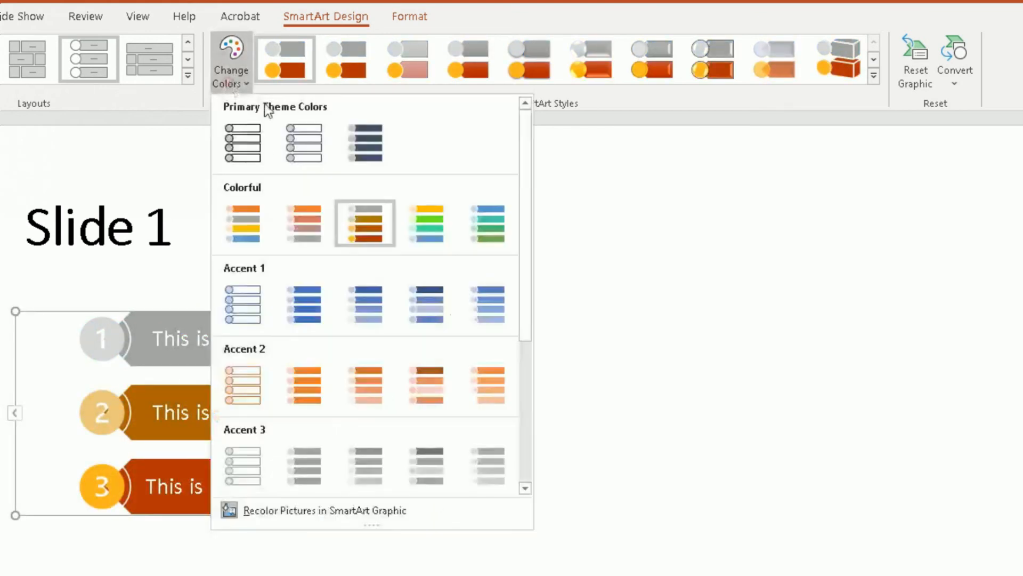
pyautogui.moveTo(364, 228)
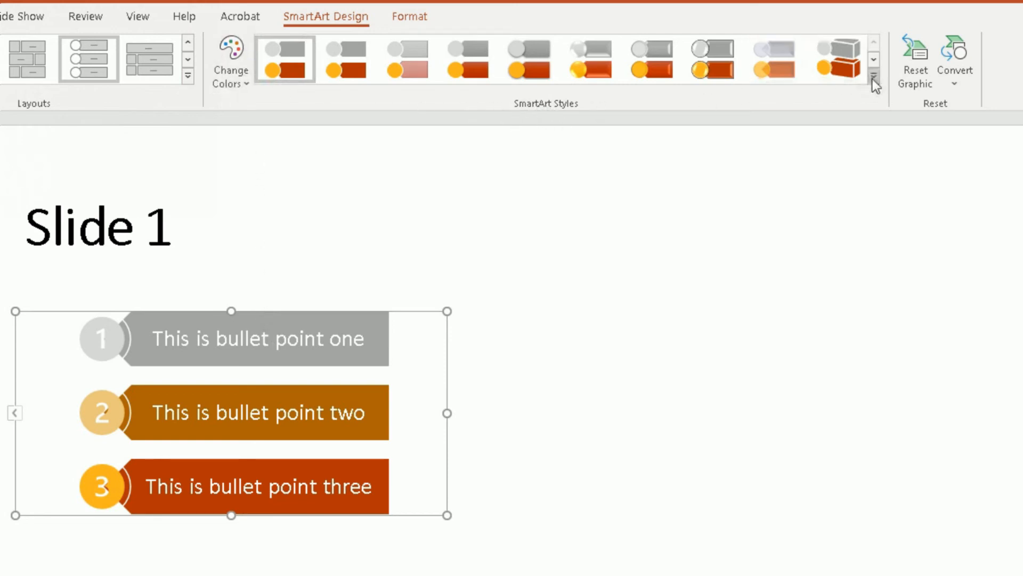
pyautogui.click(874, 77)
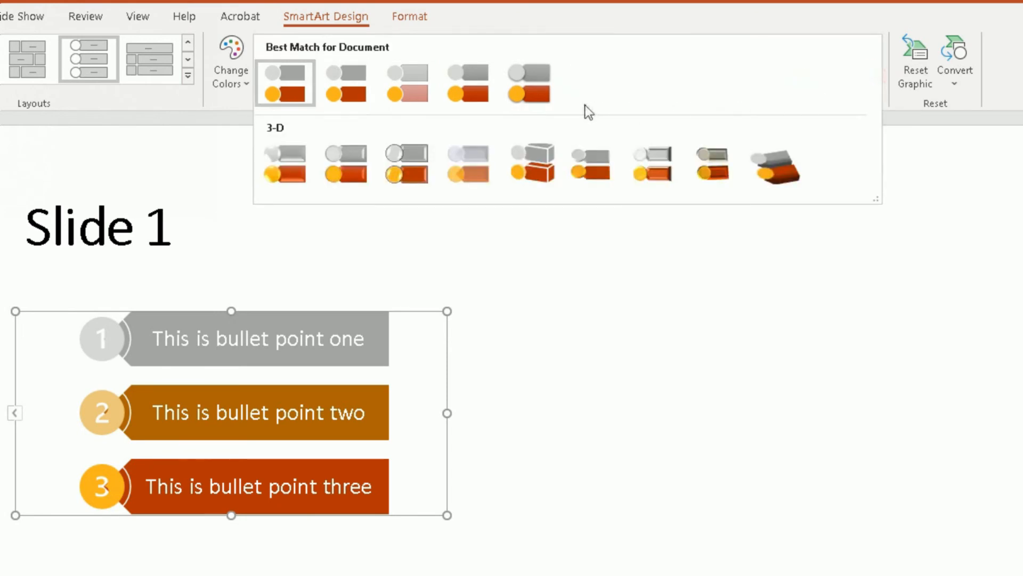
pyautogui.moveTo(529, 82)
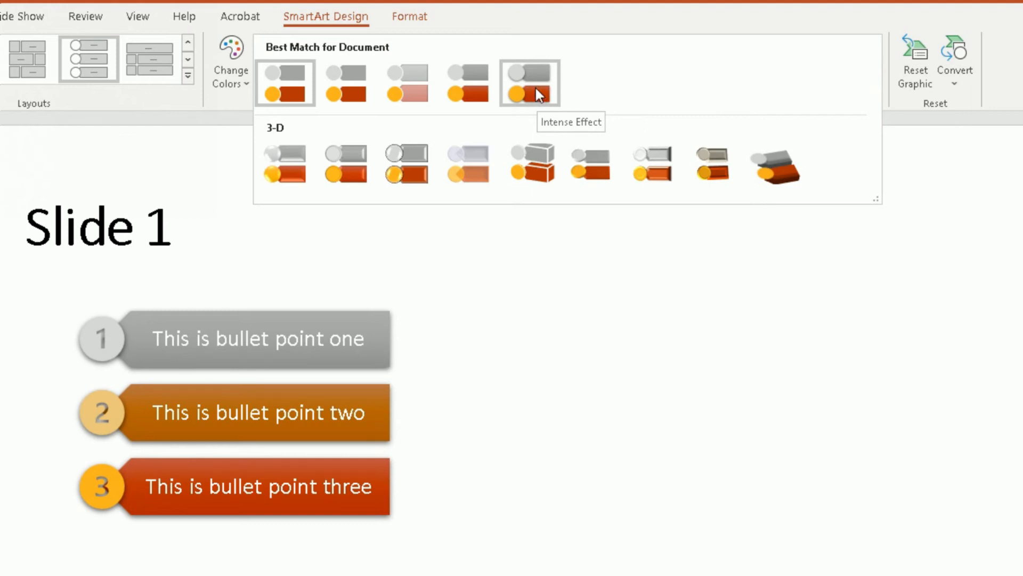
pyautogui.click(528, 84)
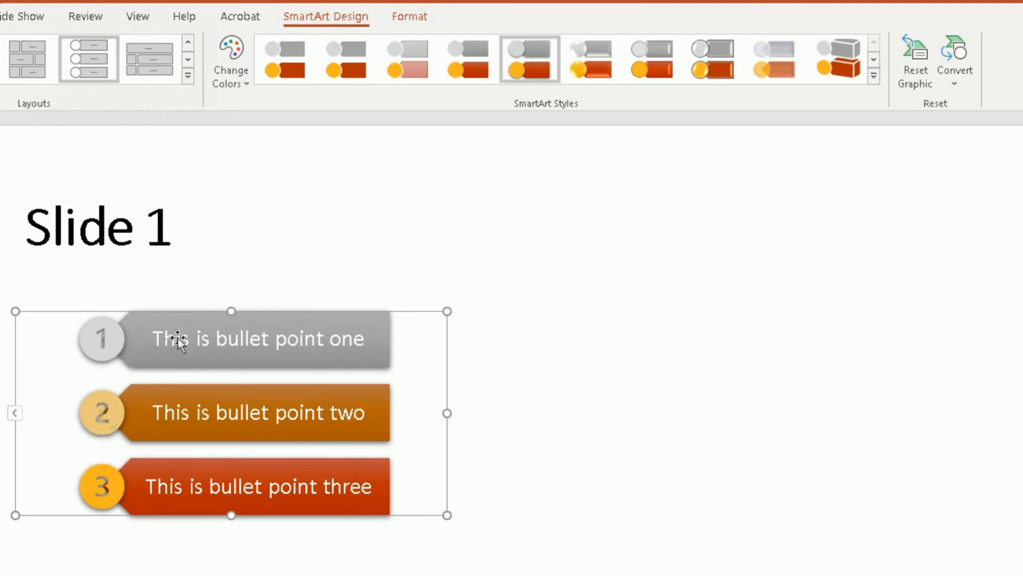
pyautogui.moveTo(160, 335)
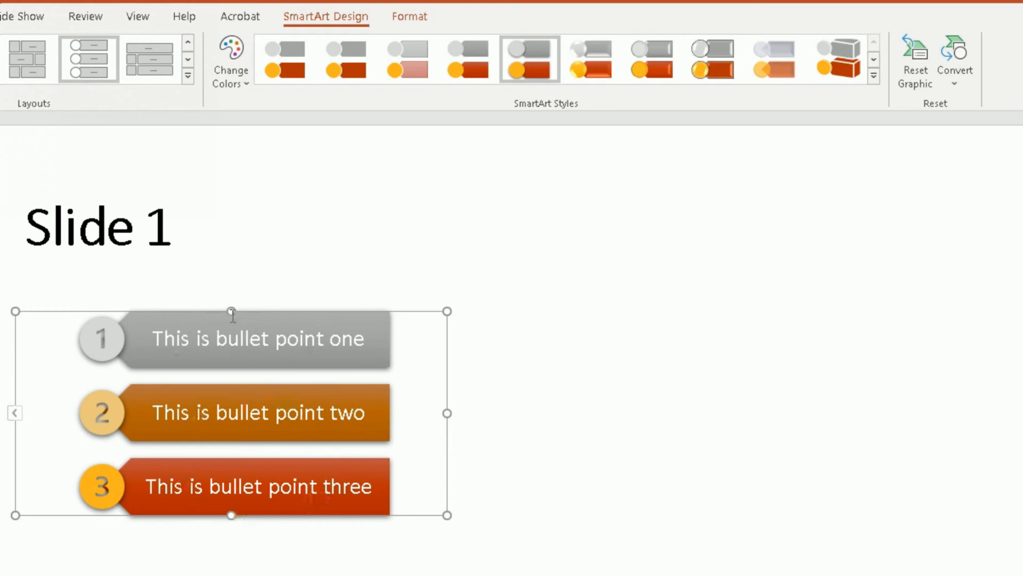
pyautogui.moveTo(849, 89)
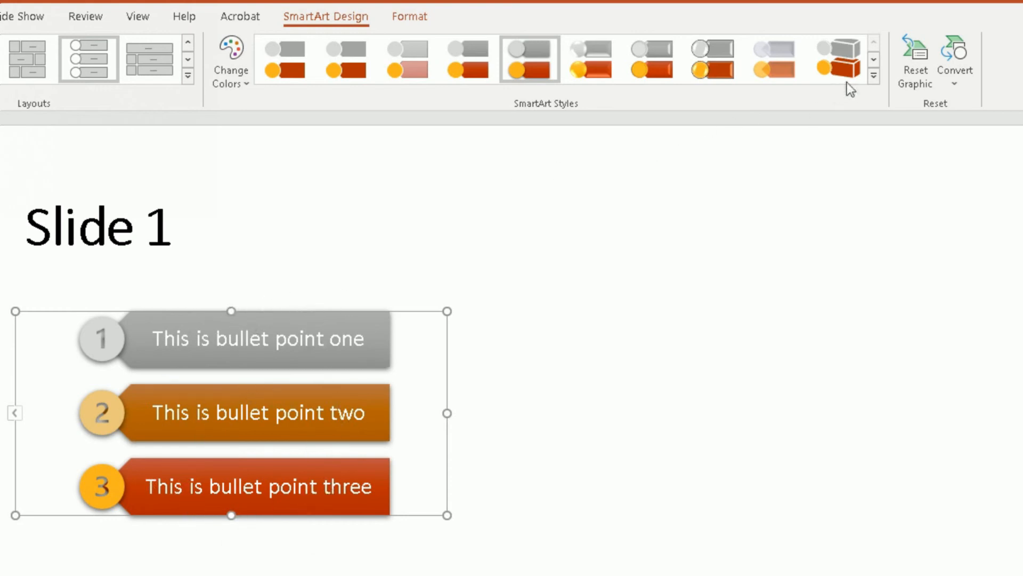
pyautogui.click(873, 75)
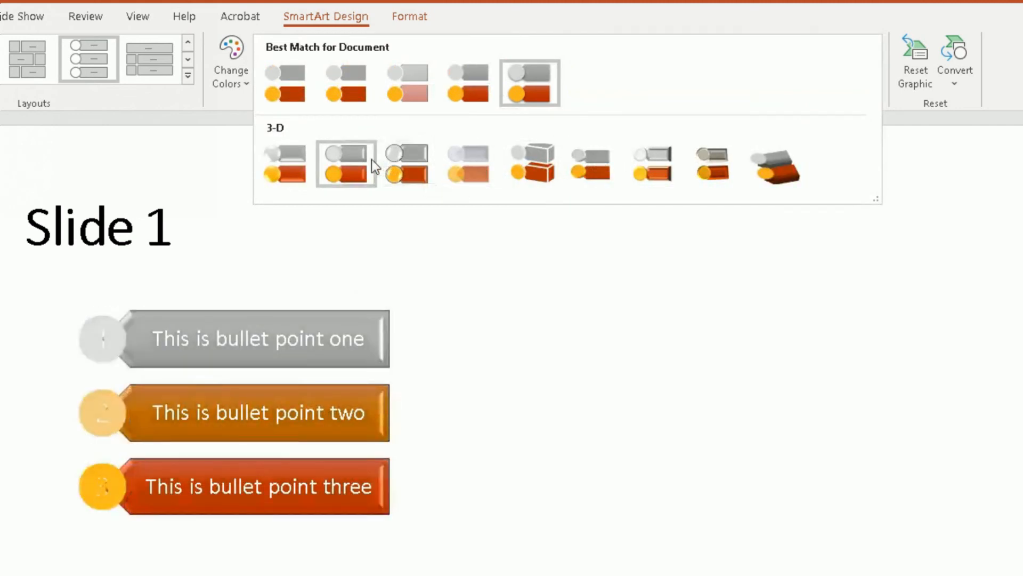
pyautogui.click(530, 162)
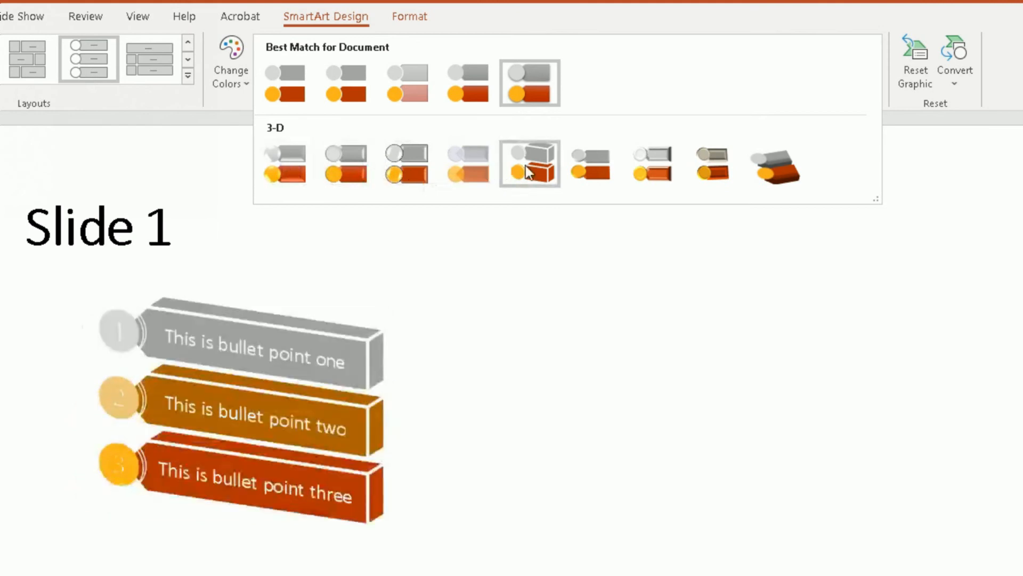
pyautogui.click(651, 163)
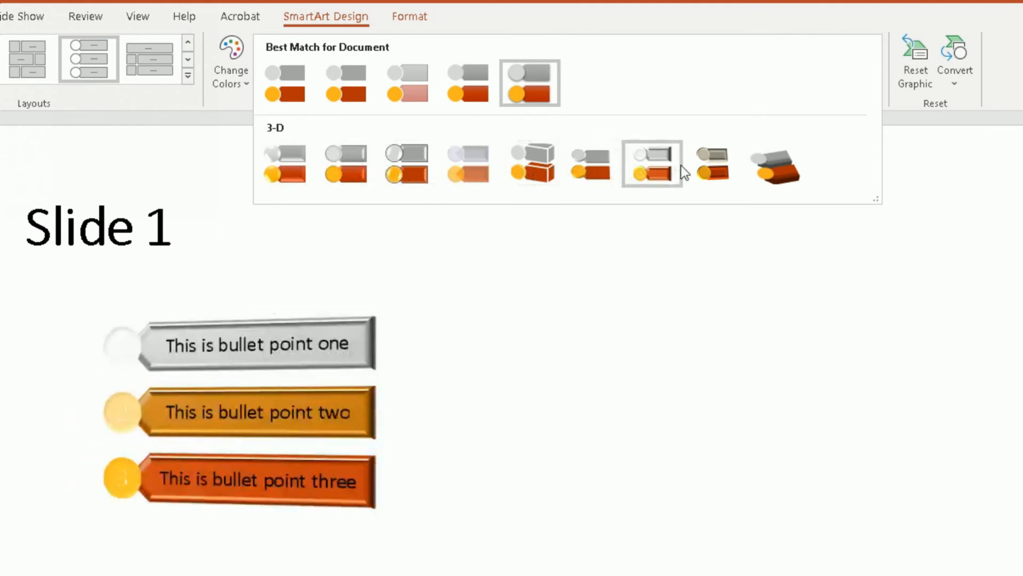
pyautogui.click(467, 82)
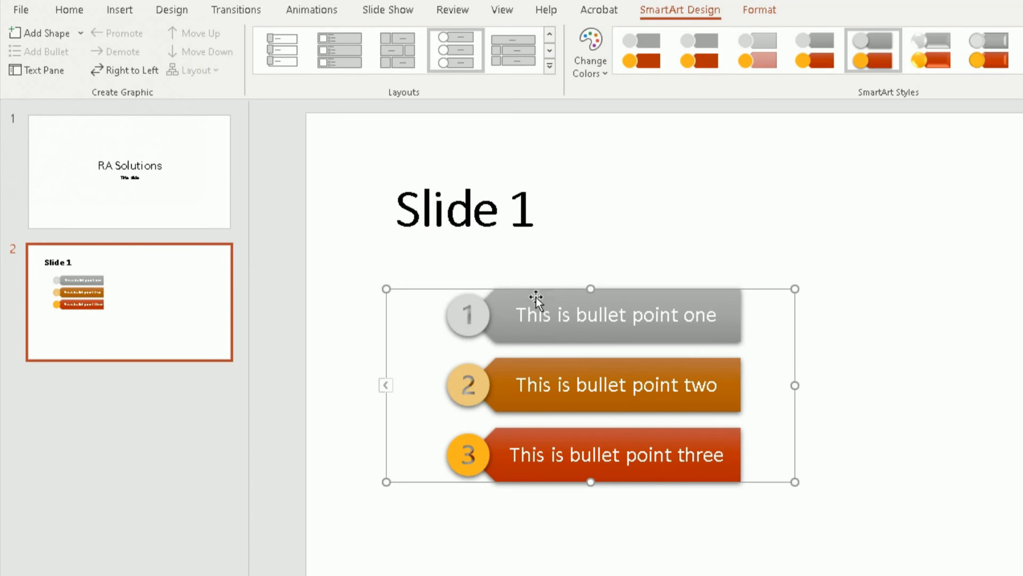
pyautogui.moveTo(695, 351)
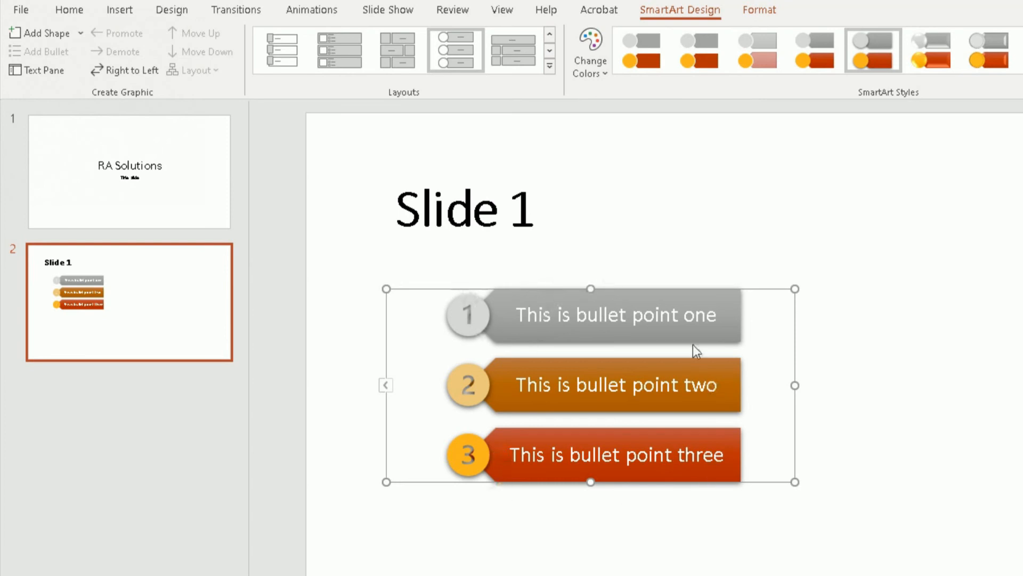
pyautogui.moveTo(463, 153)
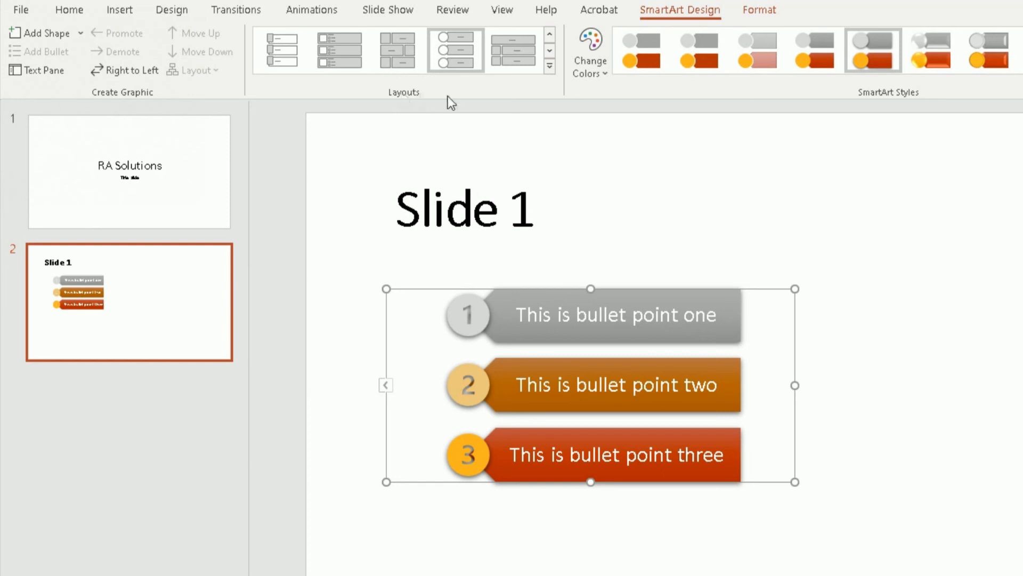
pyautogui.moveTo(388, 77)
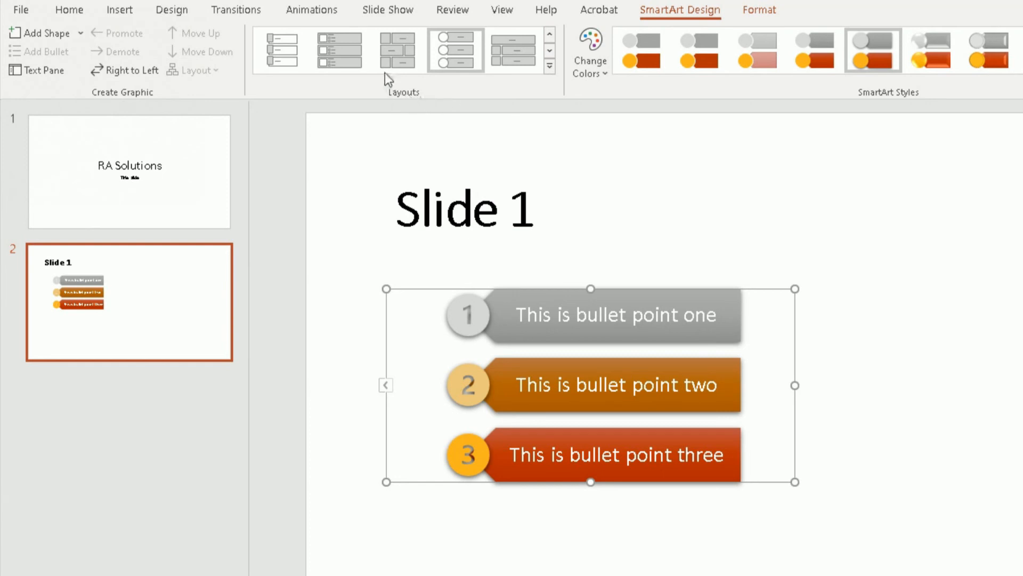
# Try Layouts gallery options and settle on the horizontal row of three bullet tabs.
pyautogui.click(338, 51)
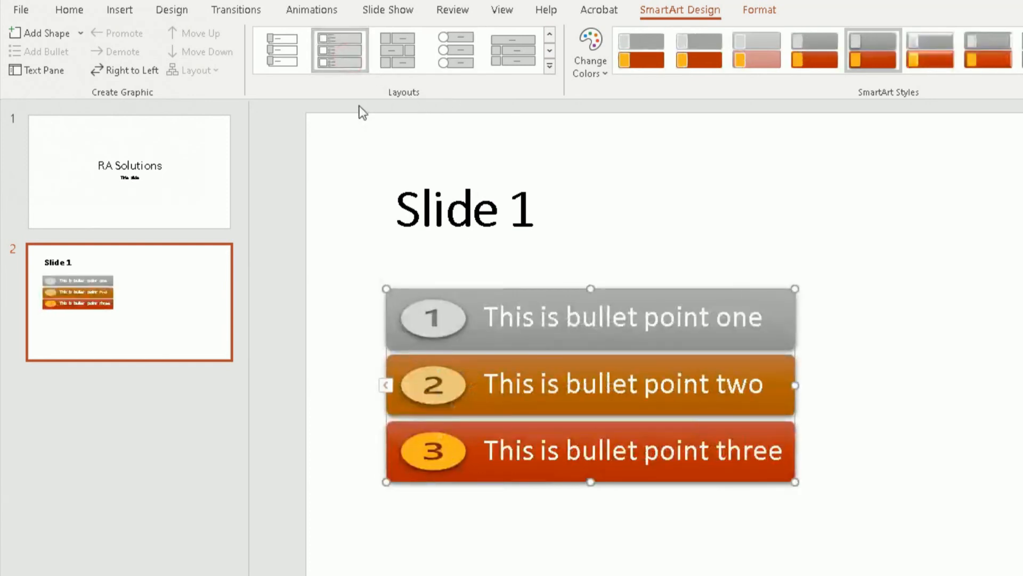
pyautogui.moveTo(378, 146)
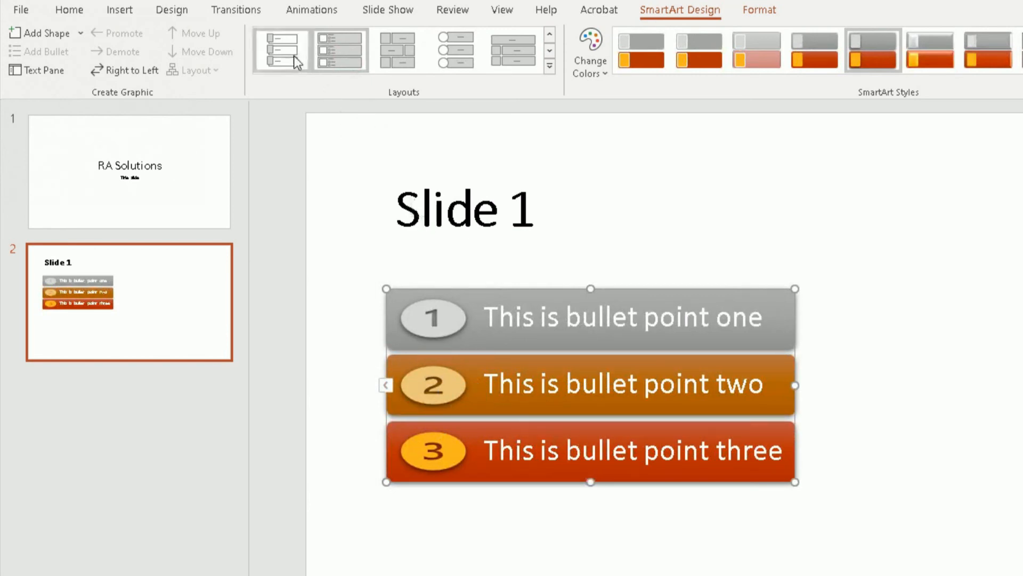
pyautogui.click(280, 50)
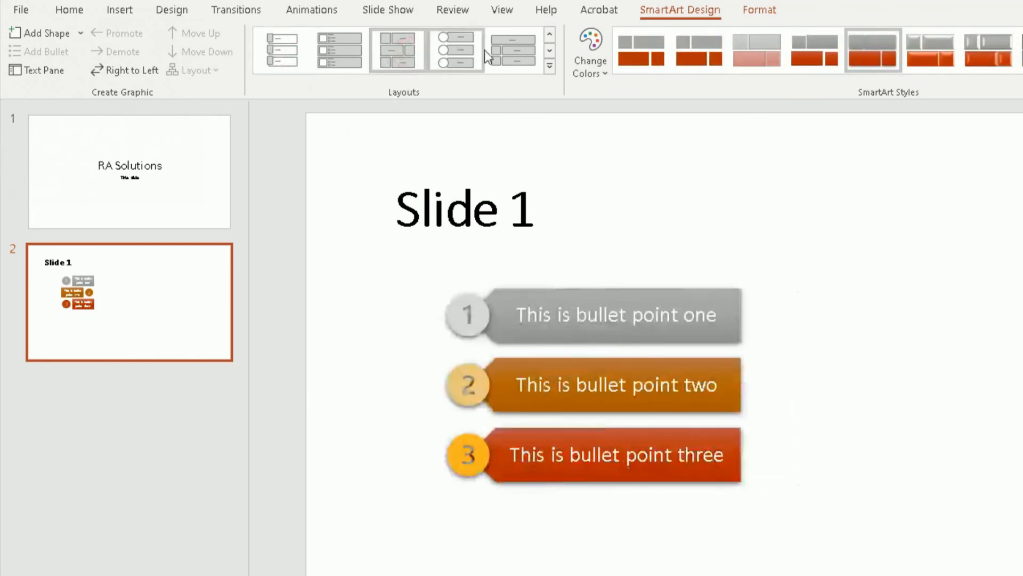
pyautogui.click(512, 50)
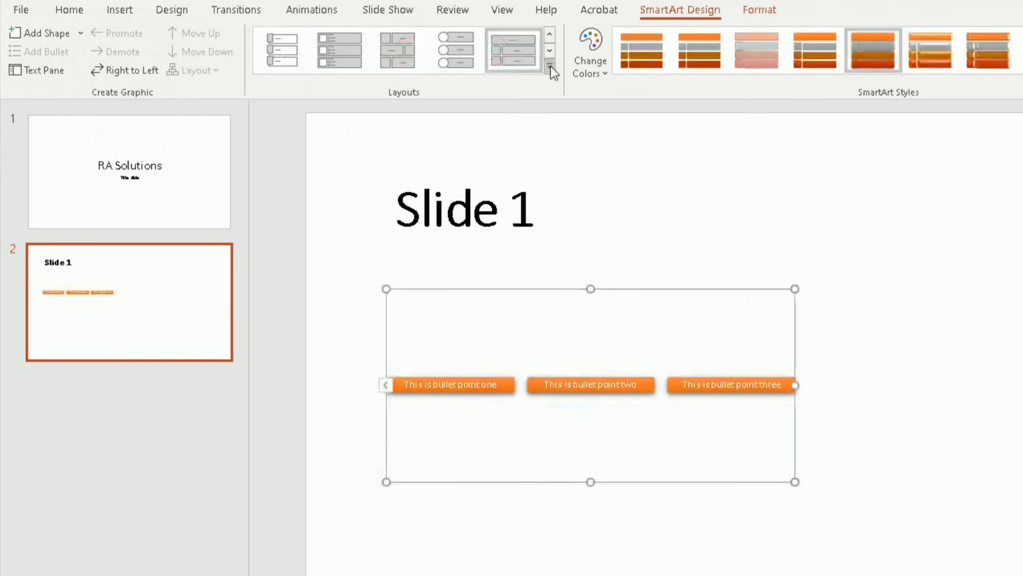
# Browse the expanded Layouts gallery and apply the Vertical Circle List layout to the list.
pyautogui.click(550, 65)
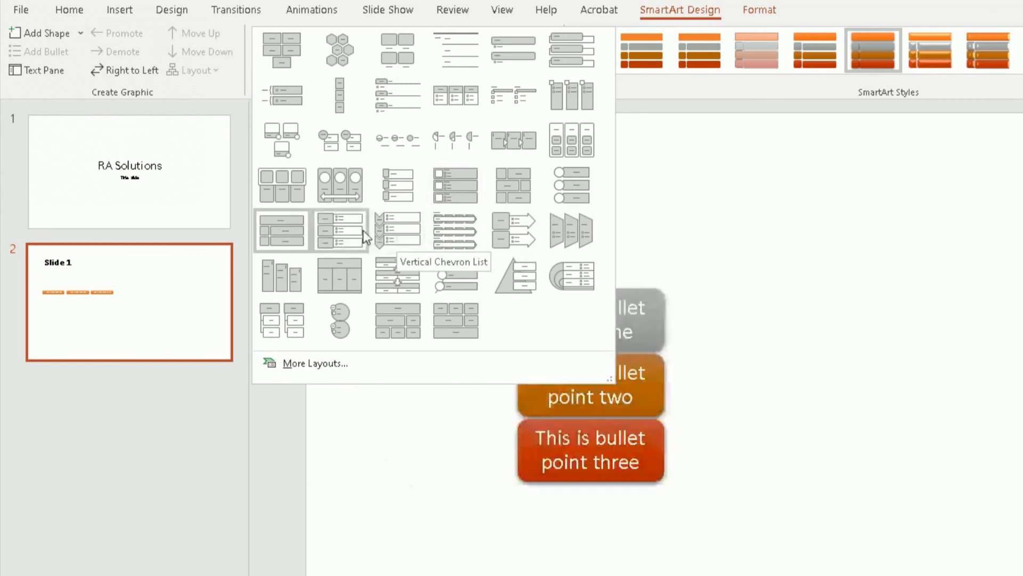
pyautogui.click(281, 231)
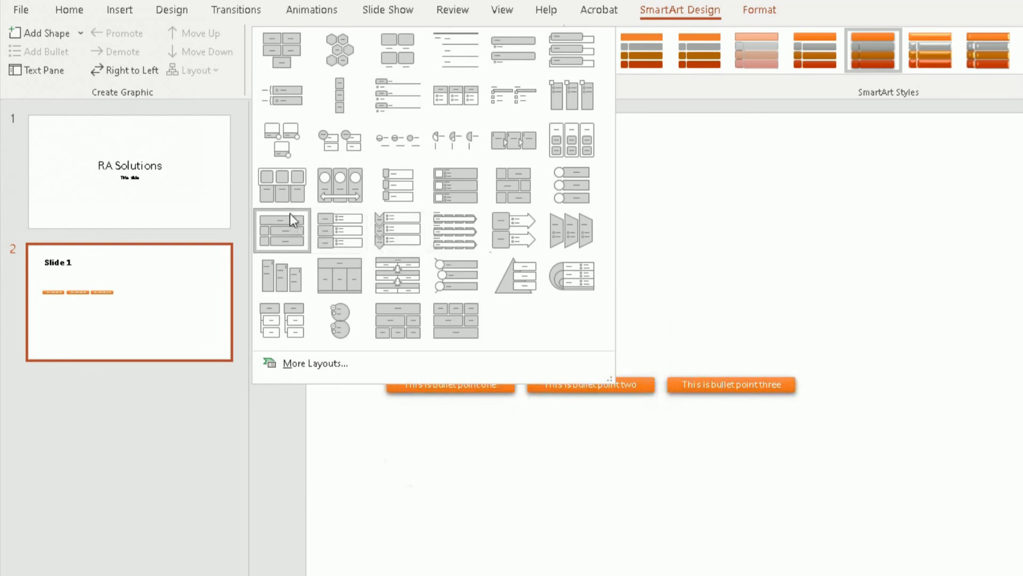
pyautogui.moveTo(281, 185)
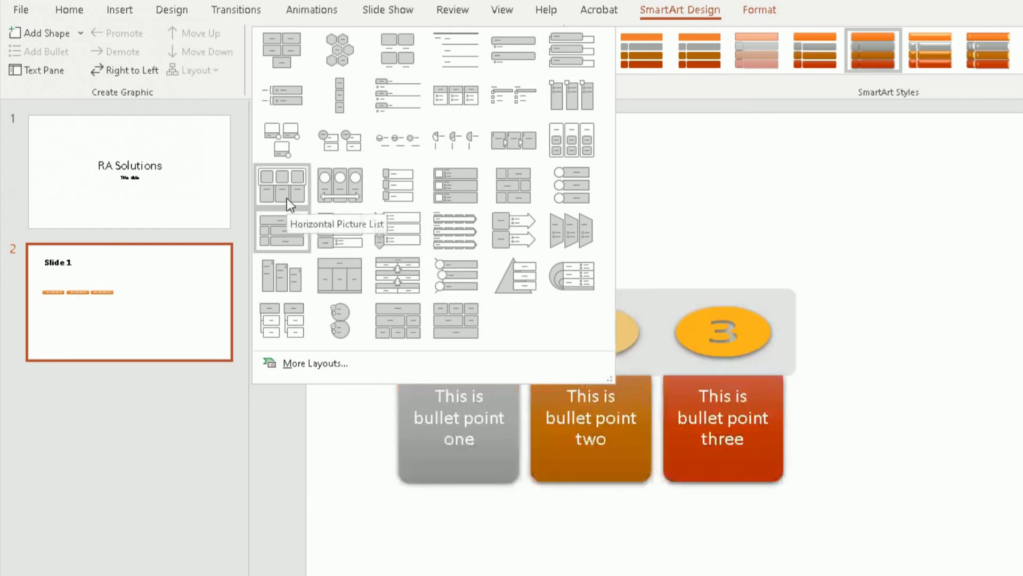
pyautogui.click(282, 275)
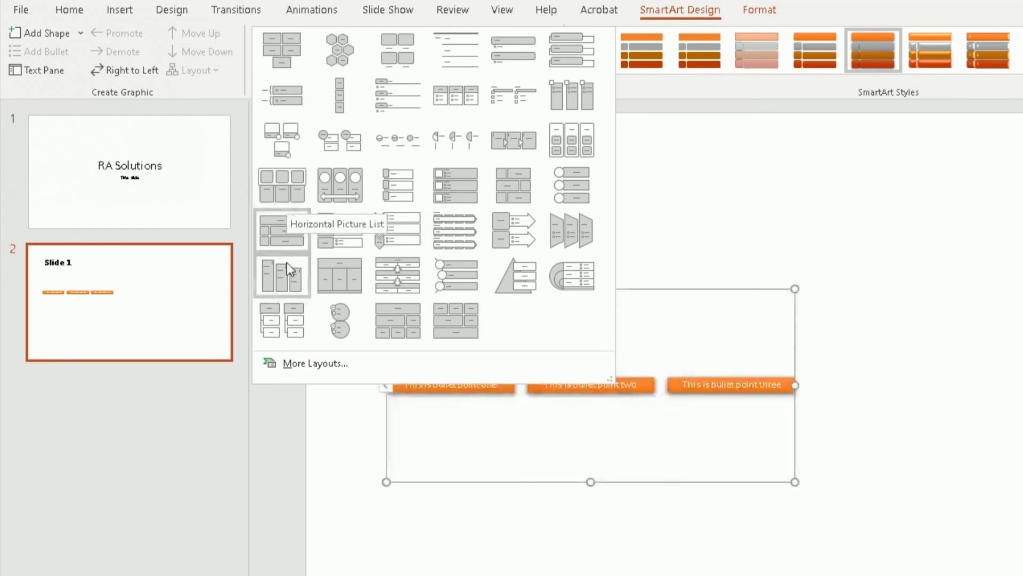
pyautogui.moveTo(371, 324)
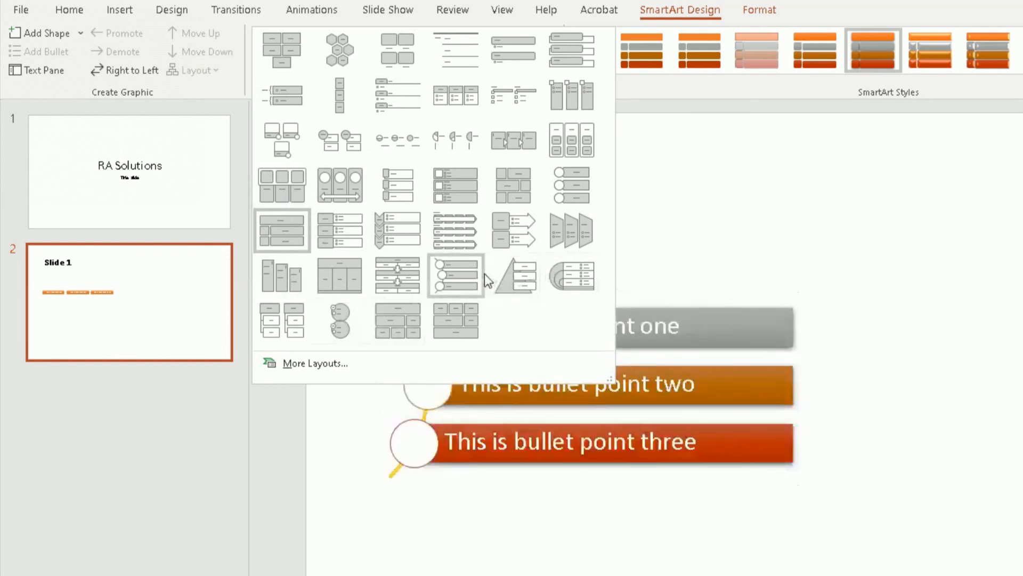
pyautogui.click(455, 274)
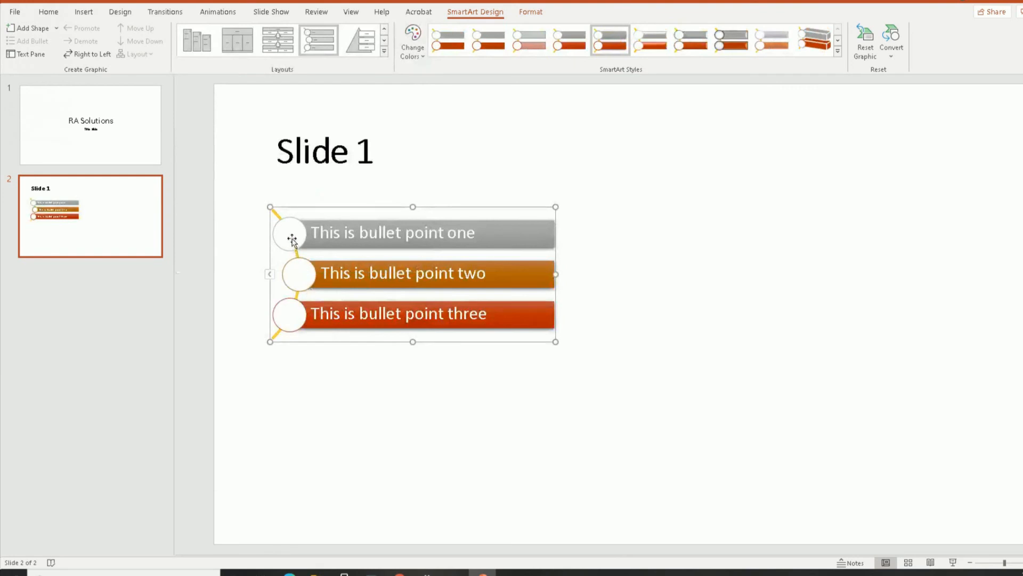
# Dismiss the circle shape's context menu and enlarge the whole SmartArt frame by its corner handle.
pyautogui.rightClick(290, 233)
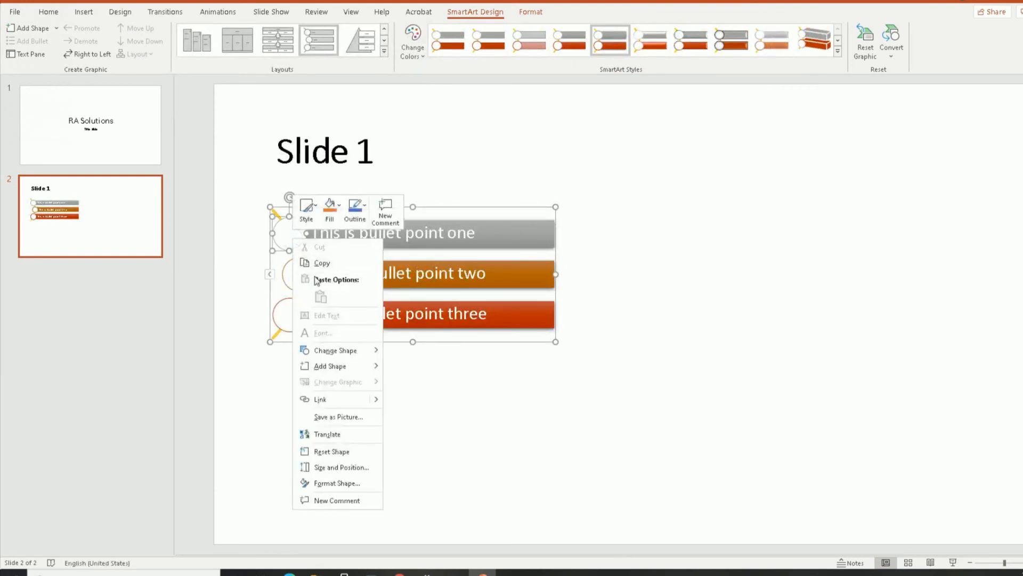
pyautogui.click(403, 411)
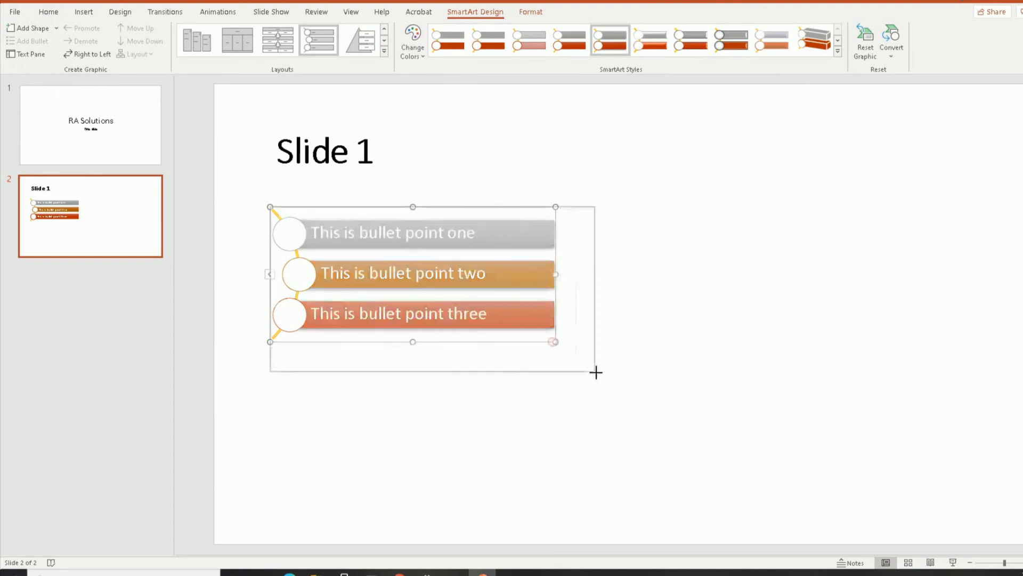
pyautogui.click(412, 40)
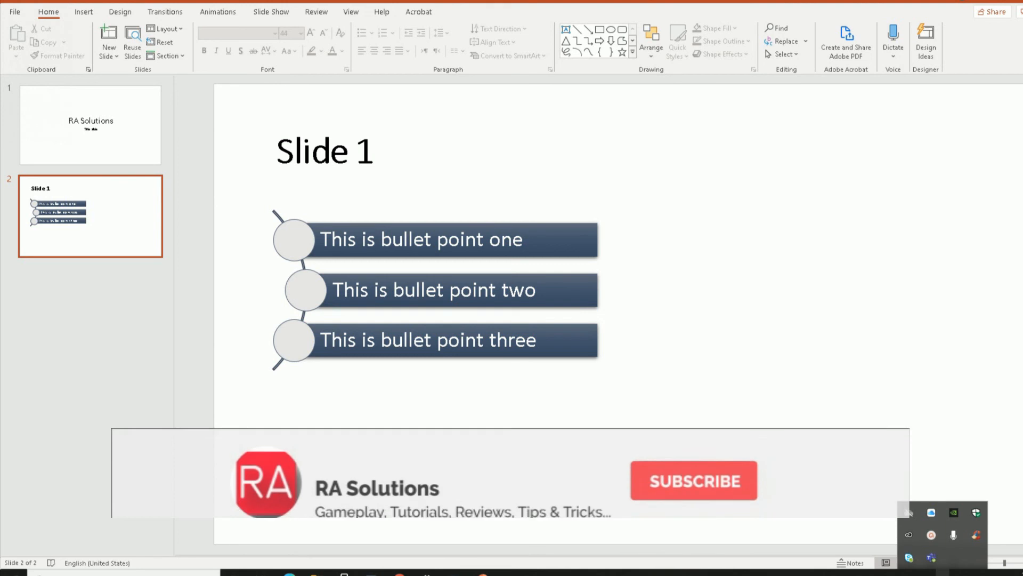
# Deselect the graphic to review the dark blue, intense-effect circle list.
pyautogui.click(694, 479)
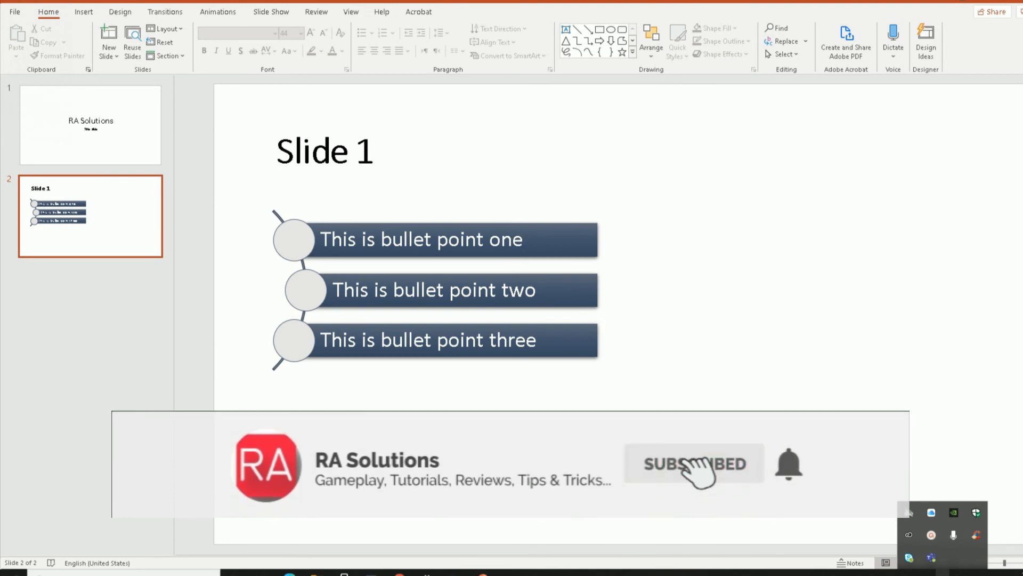